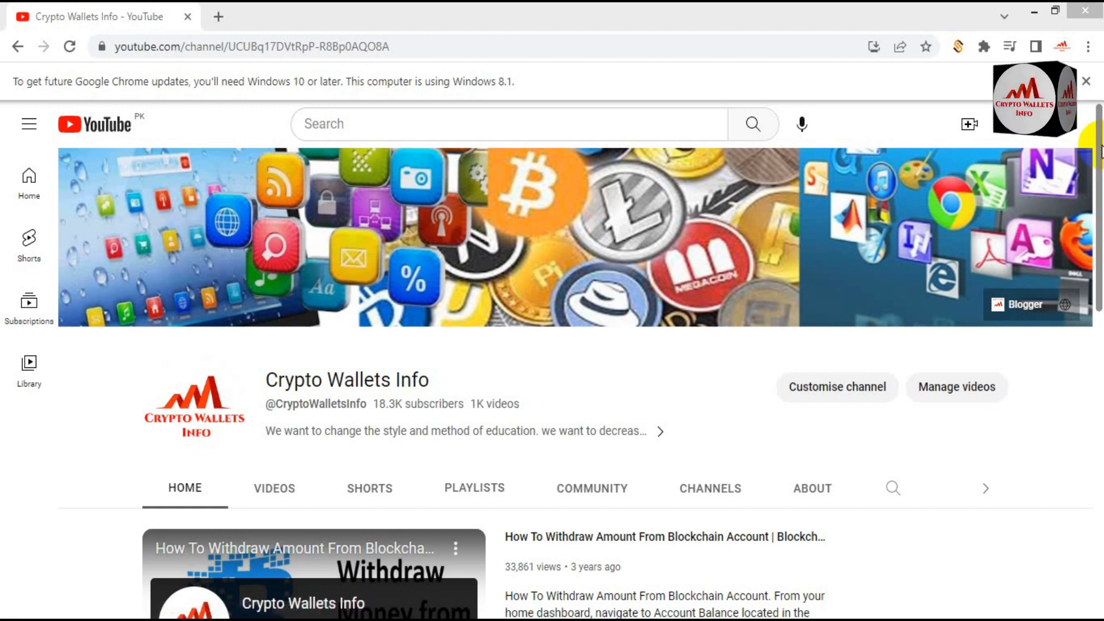
# Show the Crypto Wallets Info channel's Videos tab and scroll through its uploads
pyautogui.scroll(-3)
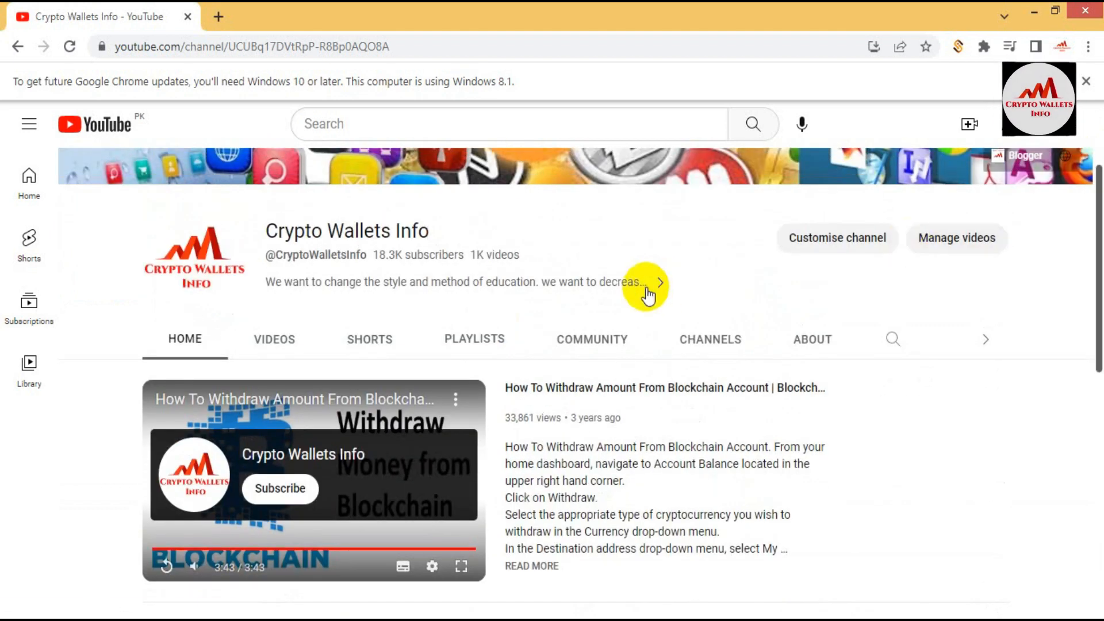
pyautogui.moveTo(279, 335)
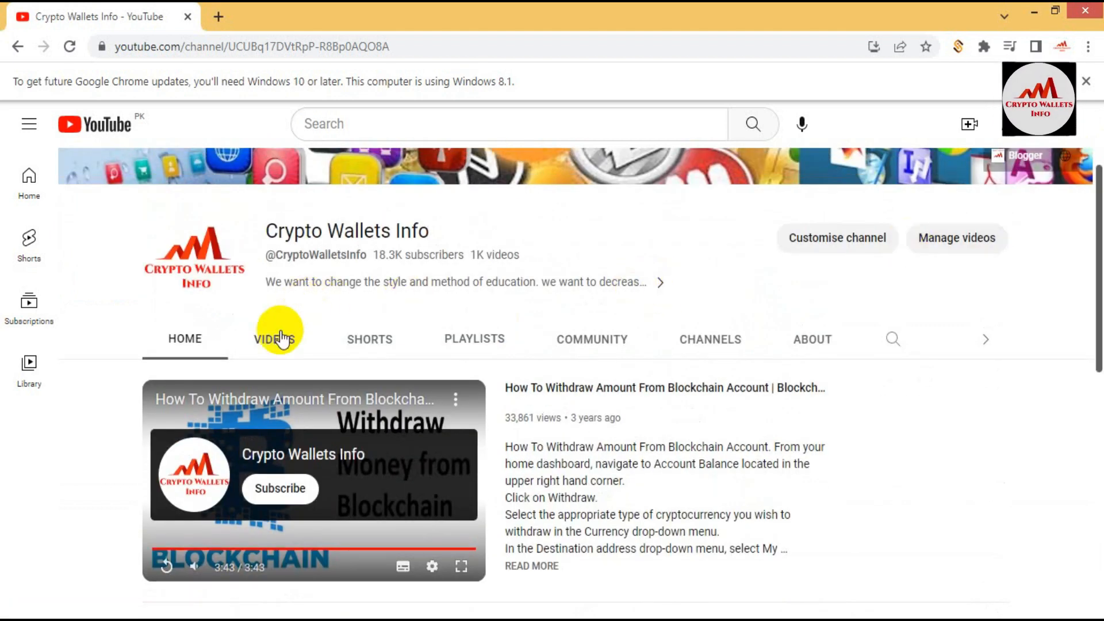
pyautogui.click(274, 339)
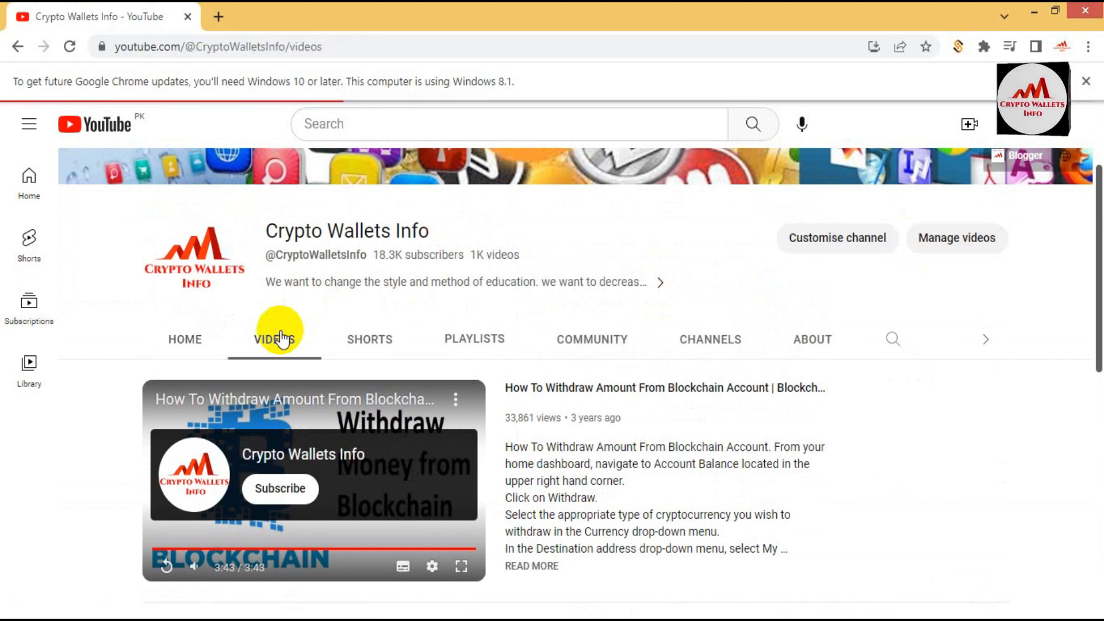
pyautogui.click(274, 339)
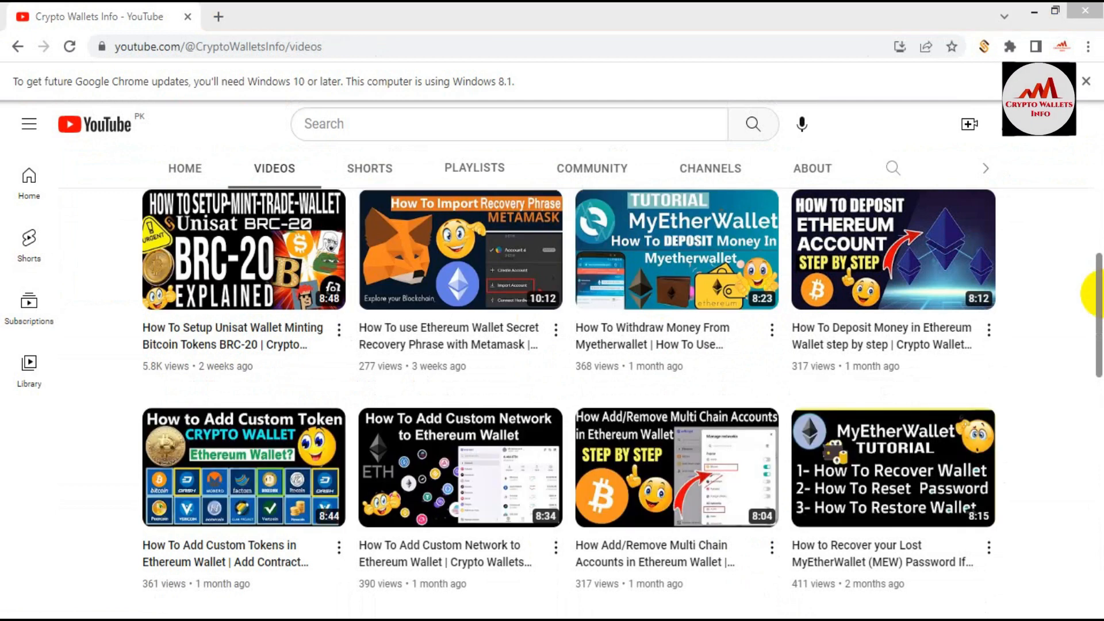
pyautogui.moveTo(1096, 260)
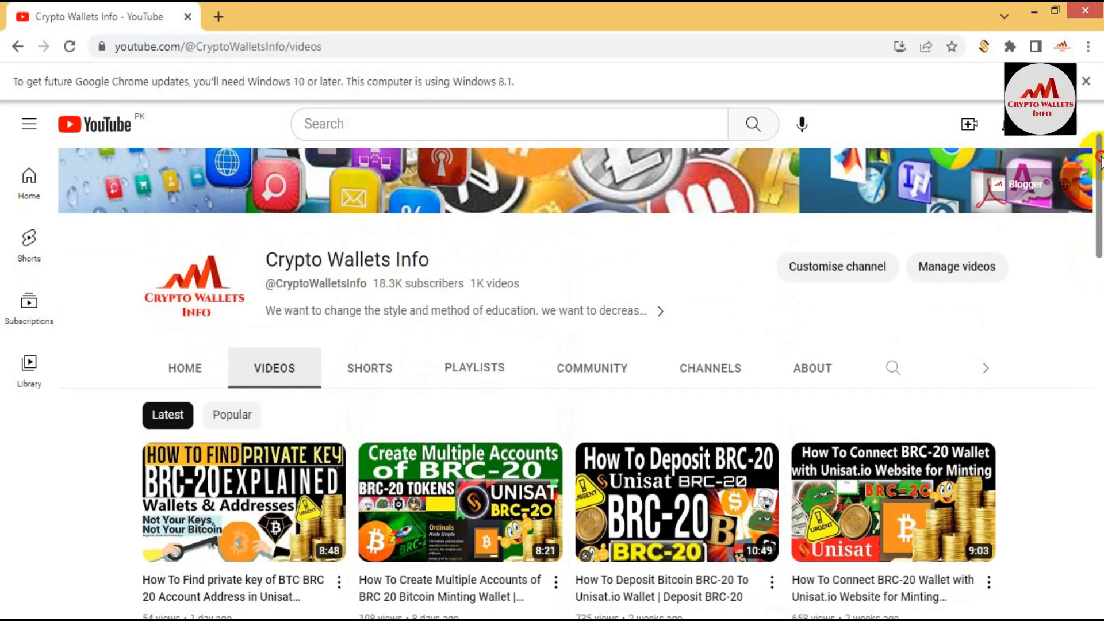
pyautogui.scroll(-3)
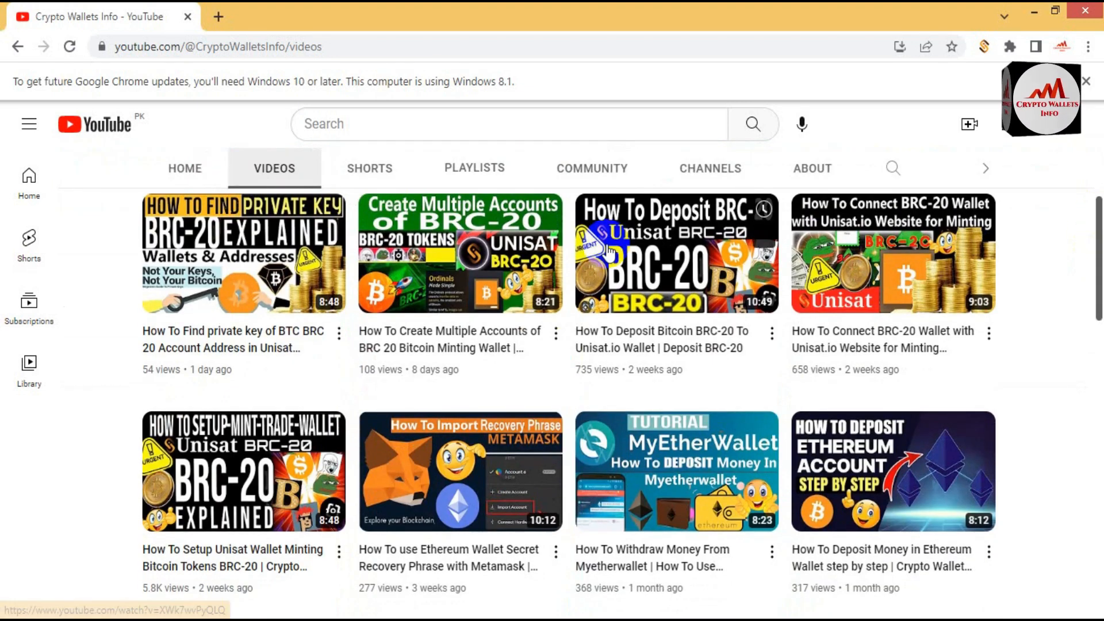
pyautogui.moveTo(410, 167)
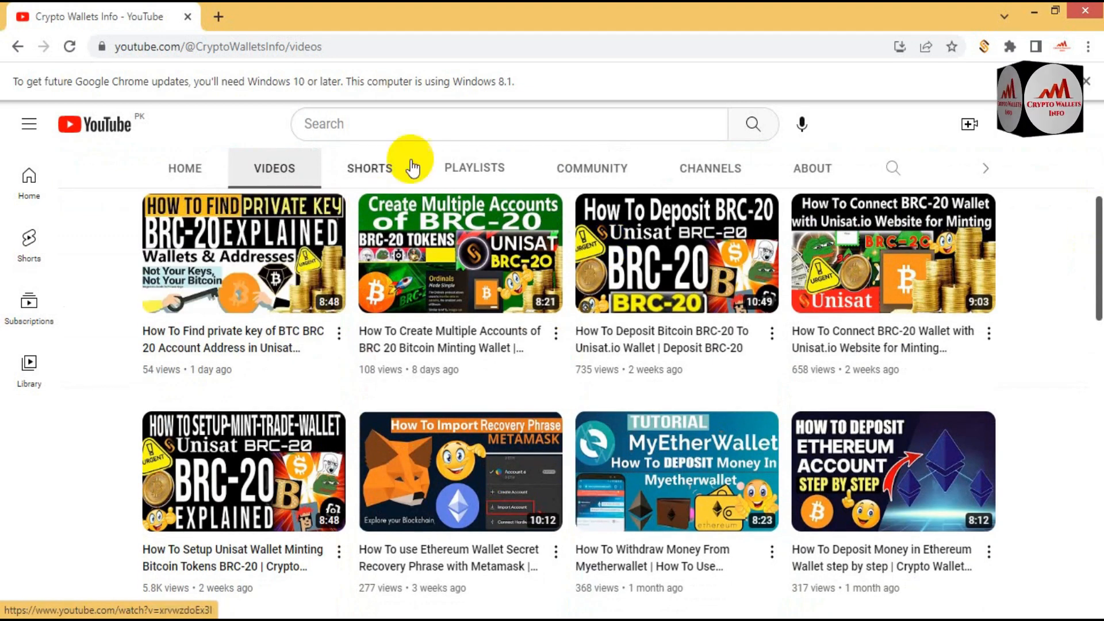
pyautogui.moveTo(303, 247)
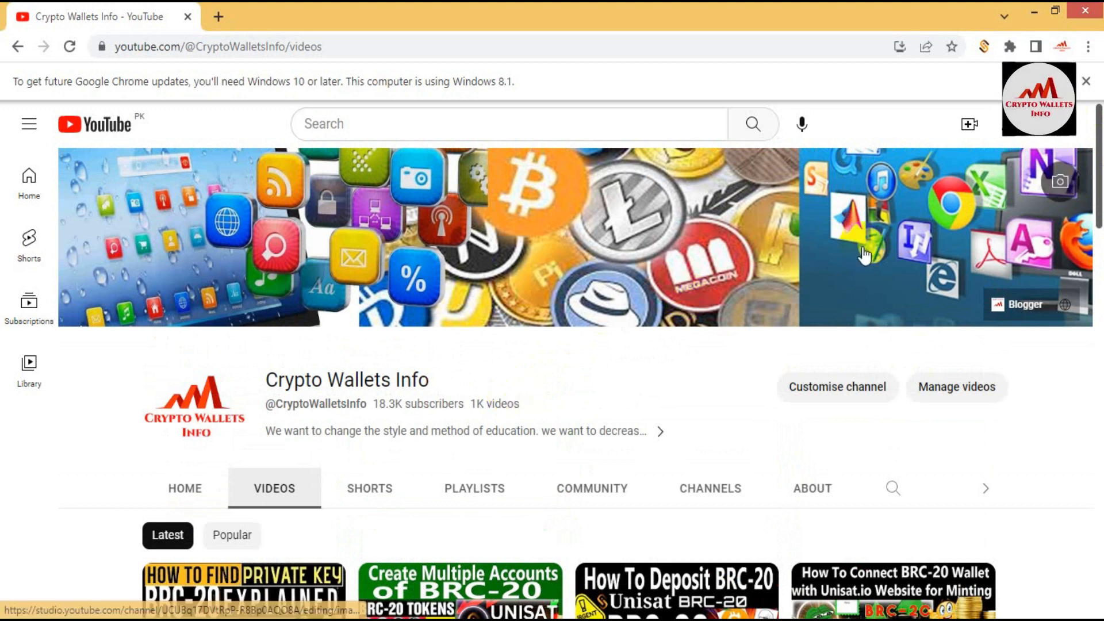
pyautogui.scroll(-3)
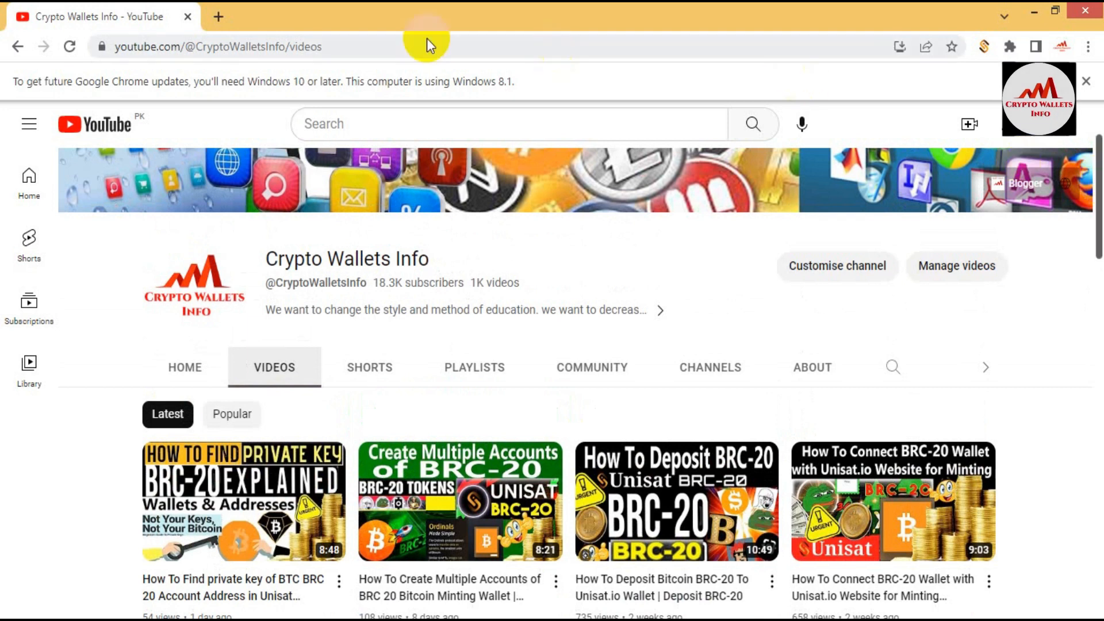
# Start a new tab and run a search for 'google'
pyautogui.click(217, 17)
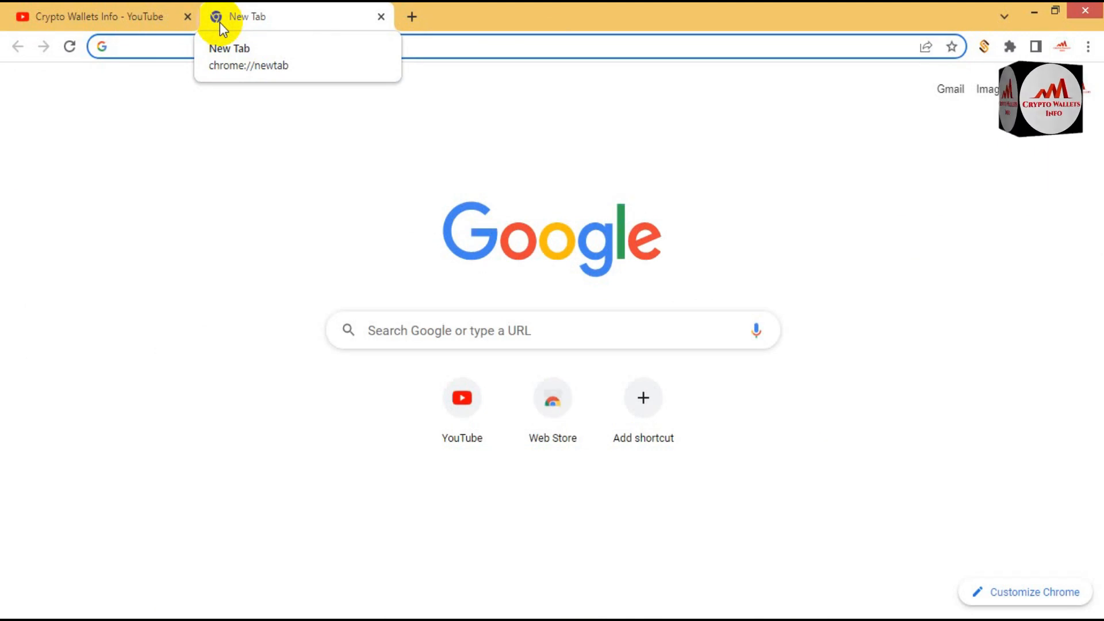
pyautogui.write('google')
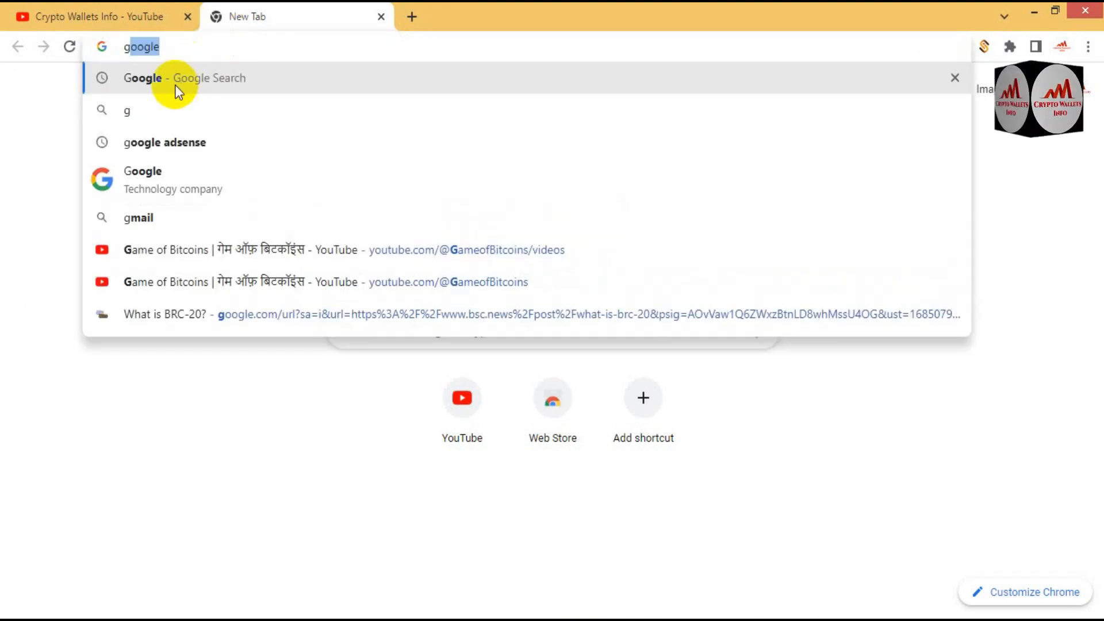
pyautogui.click(173, 78)
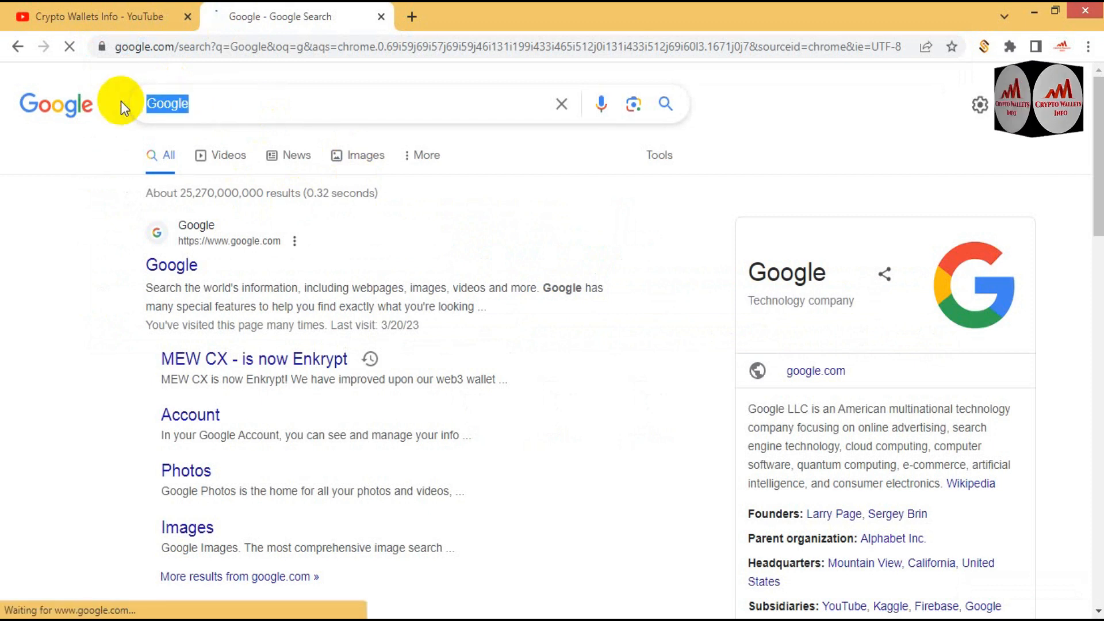
# Search Google for 'dpal wallet' via the suggestion
pyautogui.write('d')
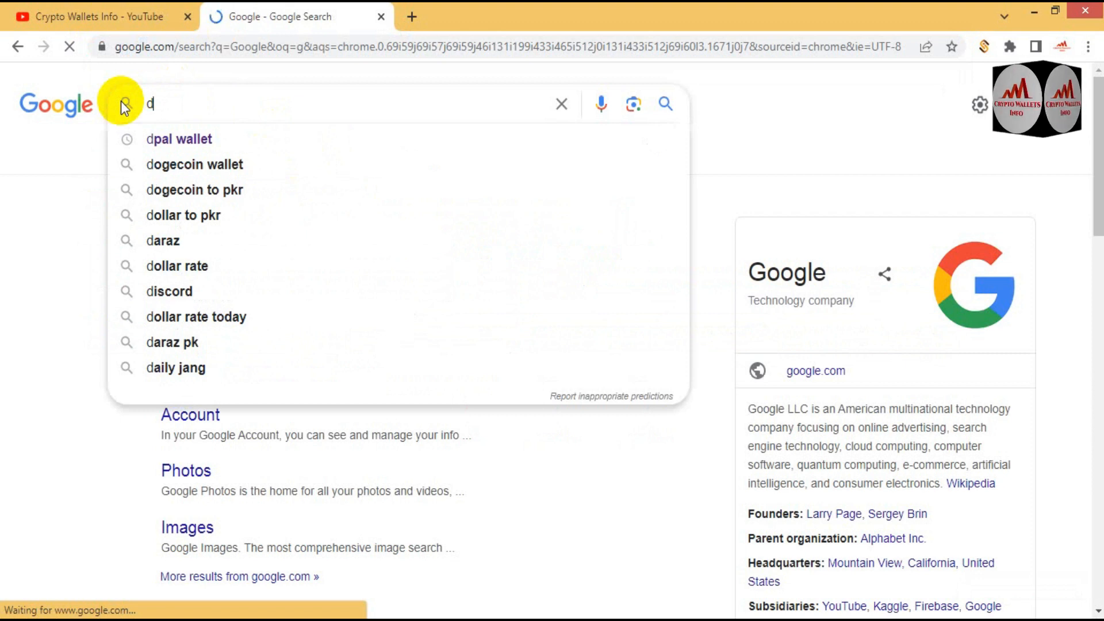
pyautogui.moveTo(185, 144)
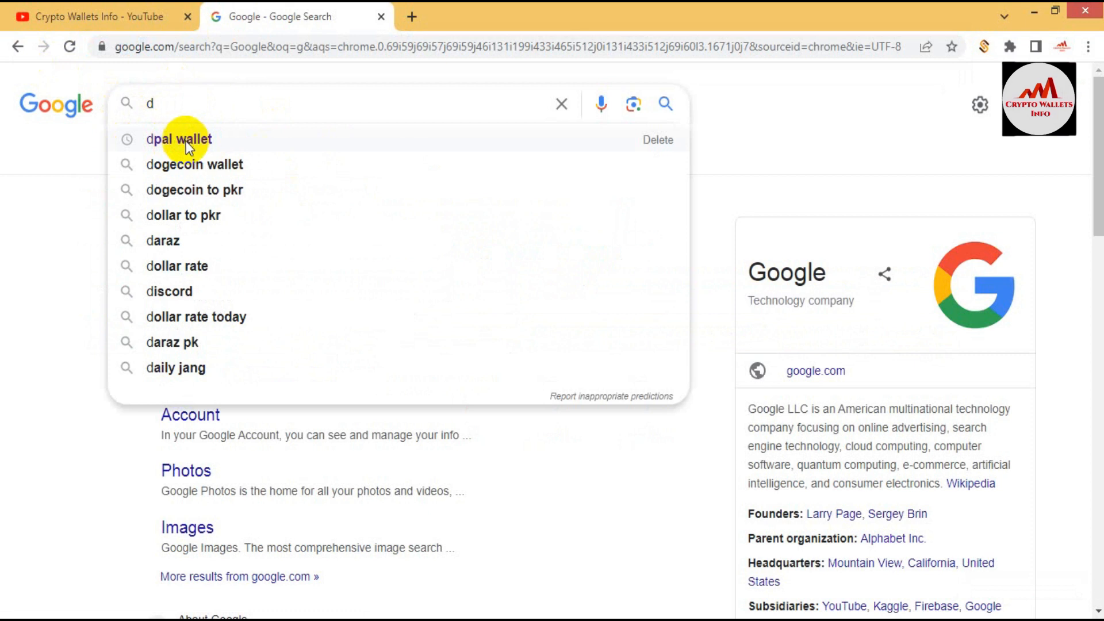
pyautogui.click(179, 140)
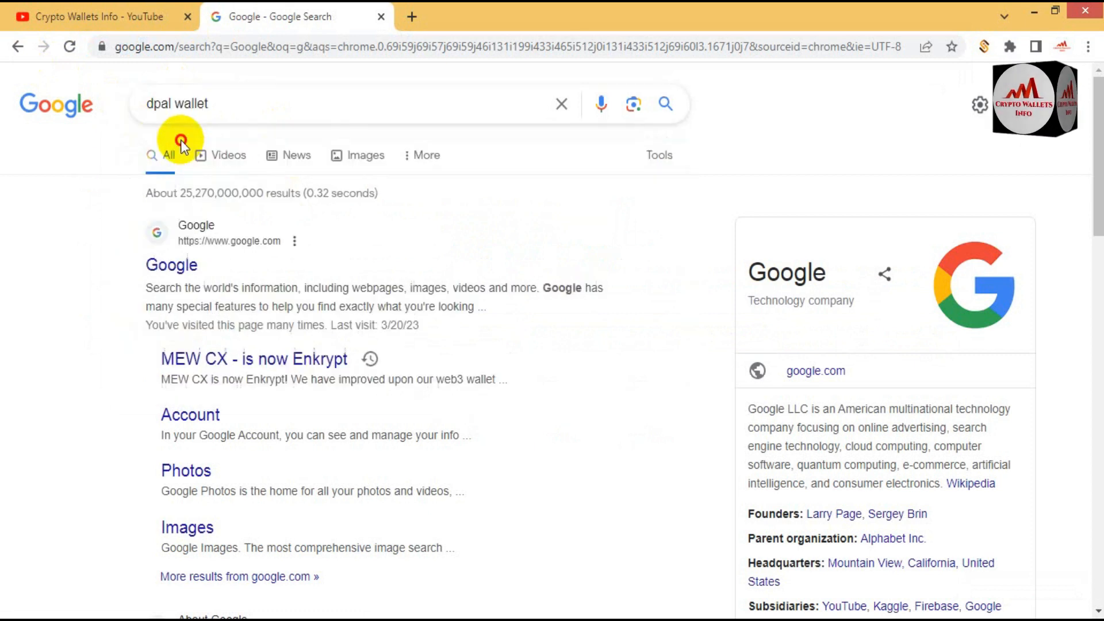
pyautogui.click(181, 143)
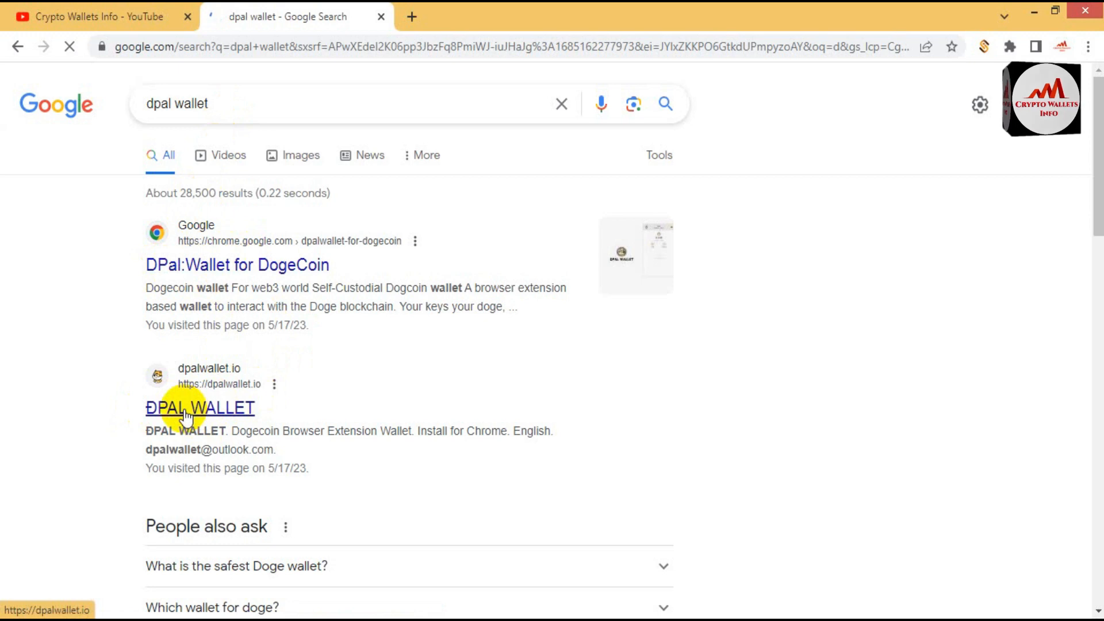
# Open the ĐPAL WALLET result in a new tab and switch to that tab
pyautogui.rightClick(190, 408)
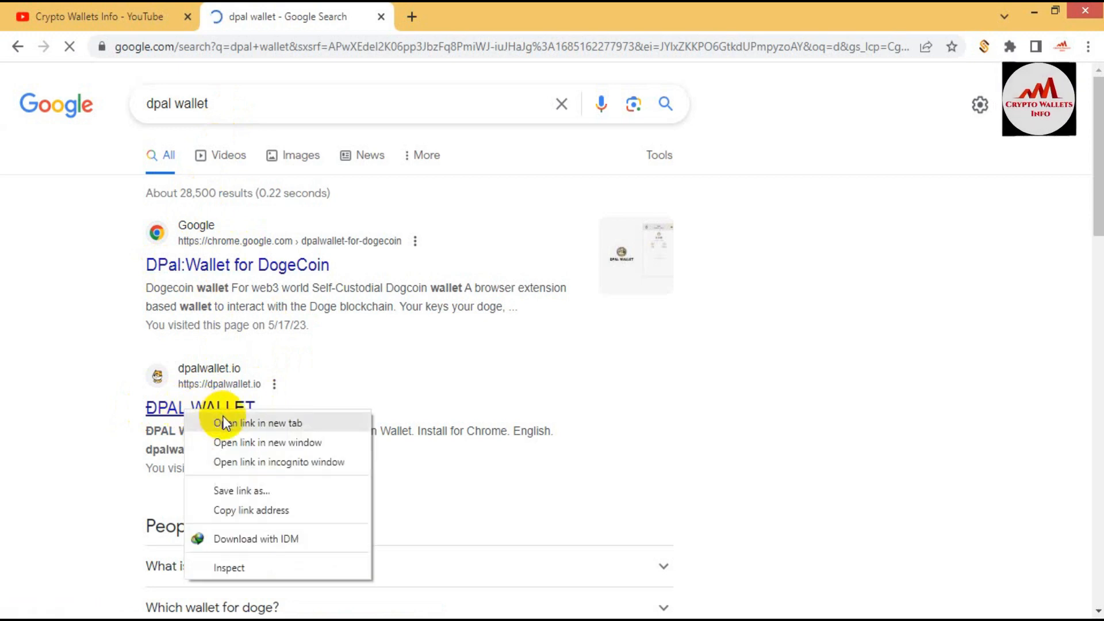
pyautogui.click(260, 423)
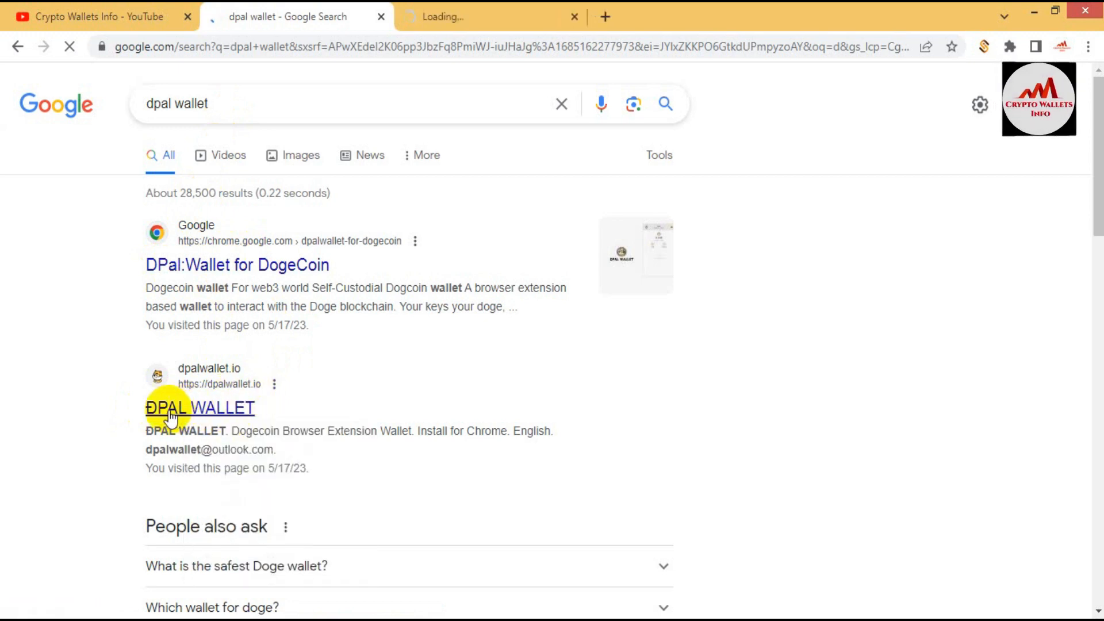
pyautogui.click(173, 407)
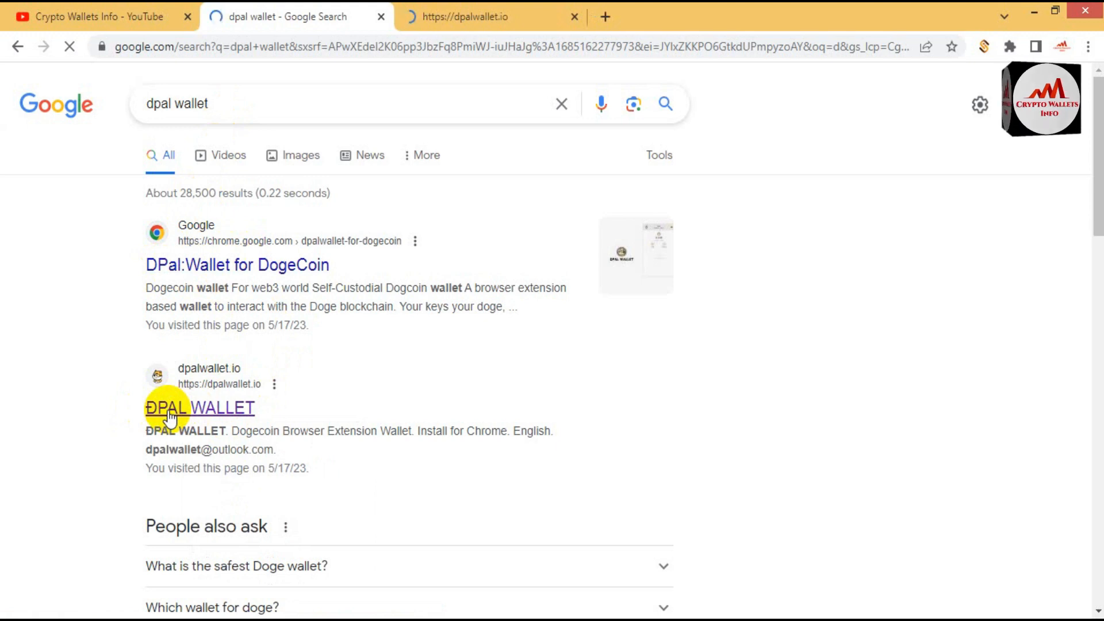
pyautogui.click(167, 408)
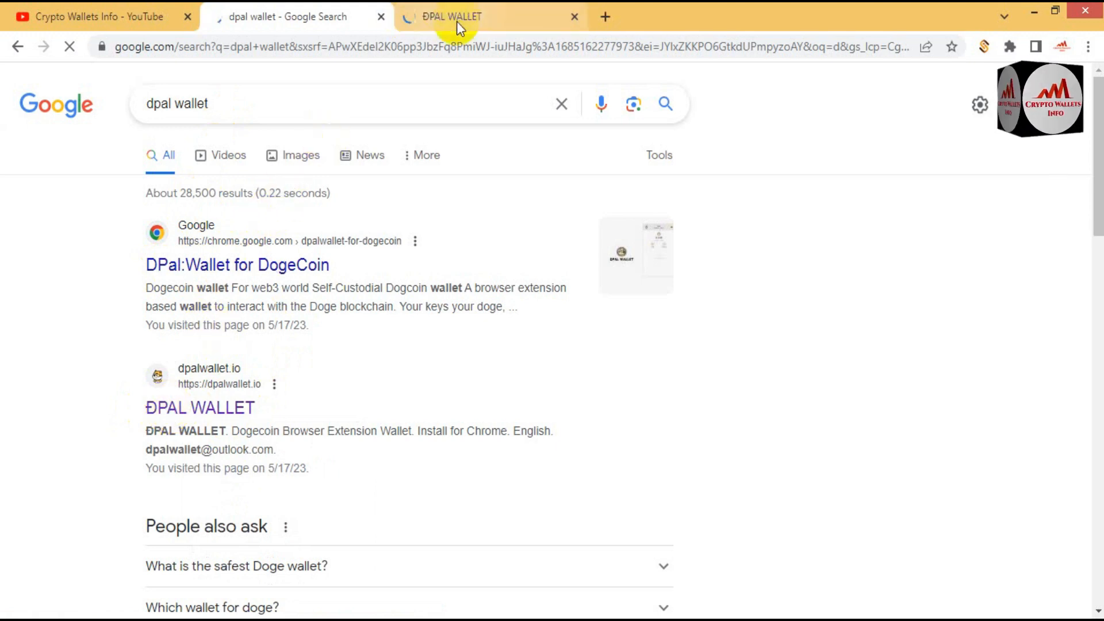
pyautogui.click(456, 17)
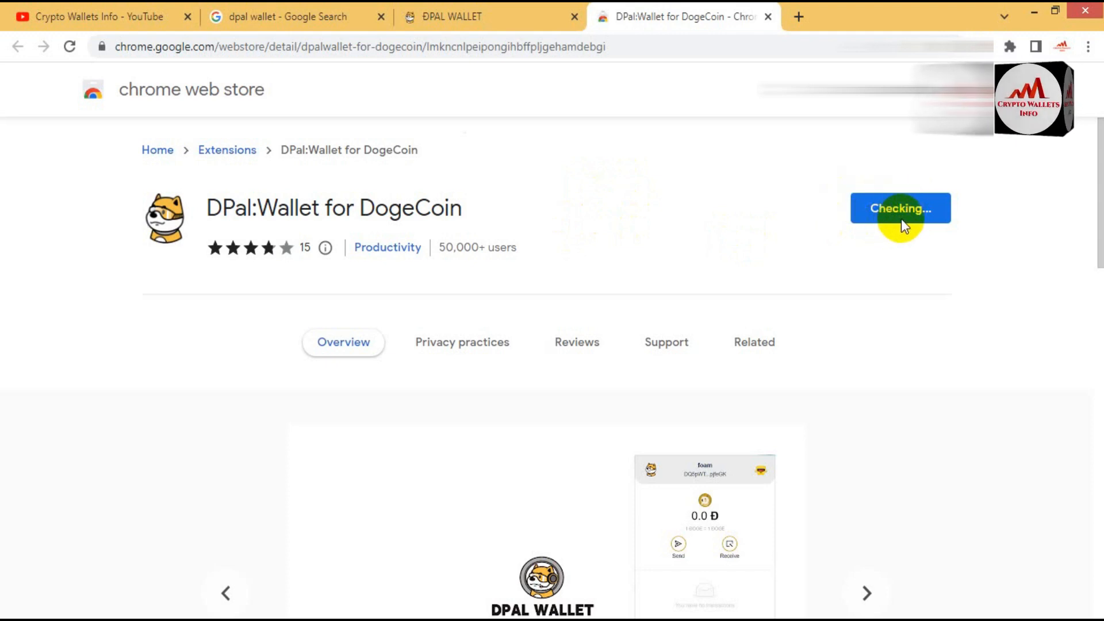
pyautogui.moveTo(897, 225)
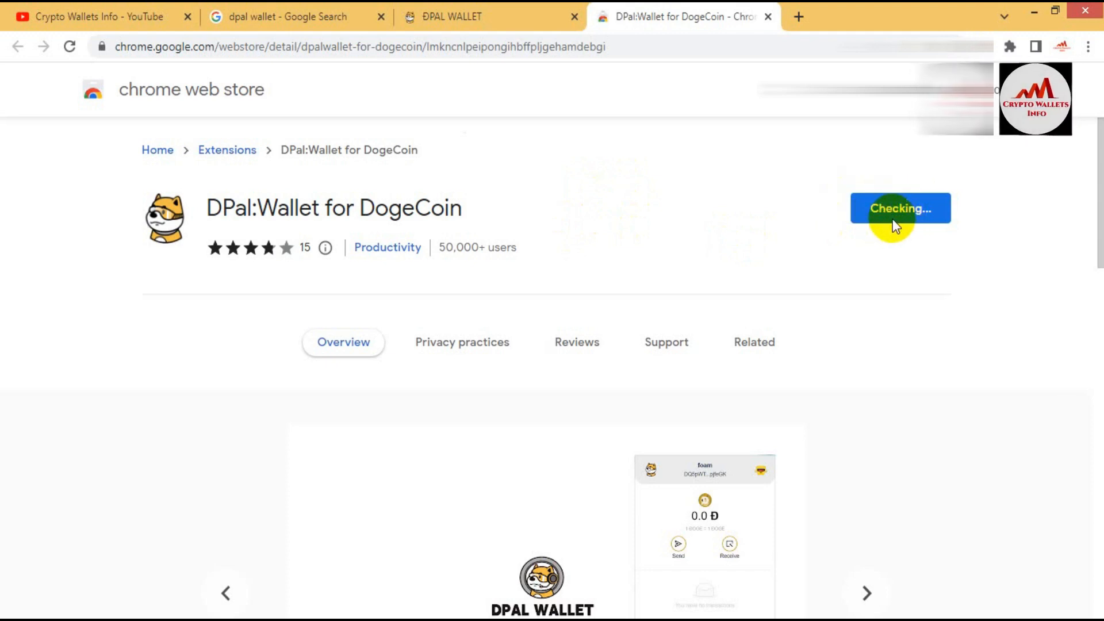
# Add the DPal:Wallet for DogeCoin extension to Chrome
pyautogui.click(900, 209)
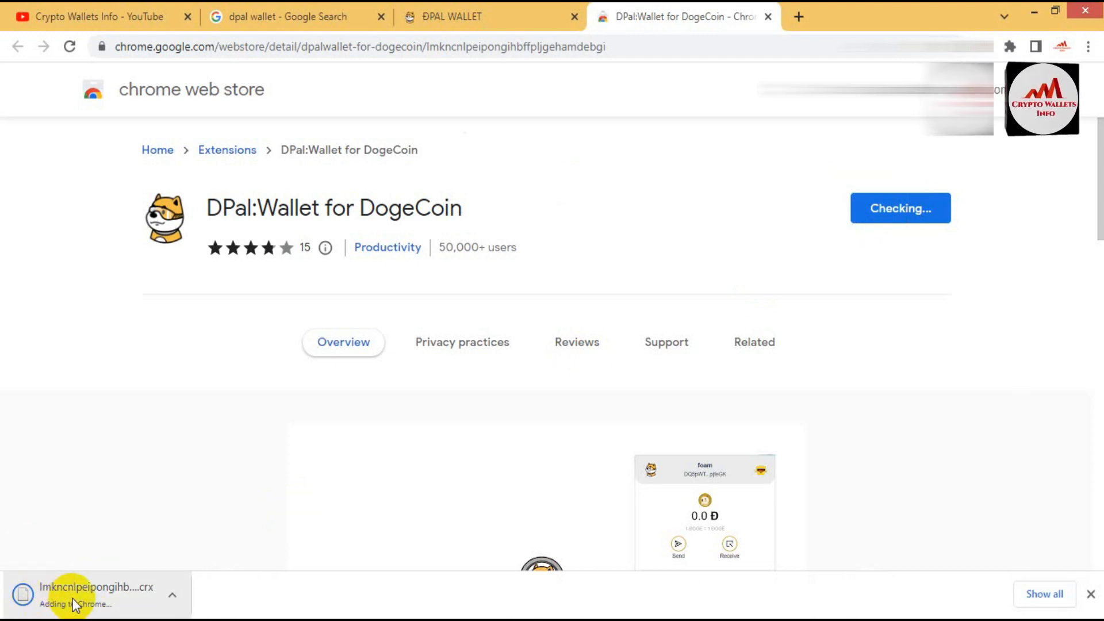
pyautogui.moveTo(229, 328)
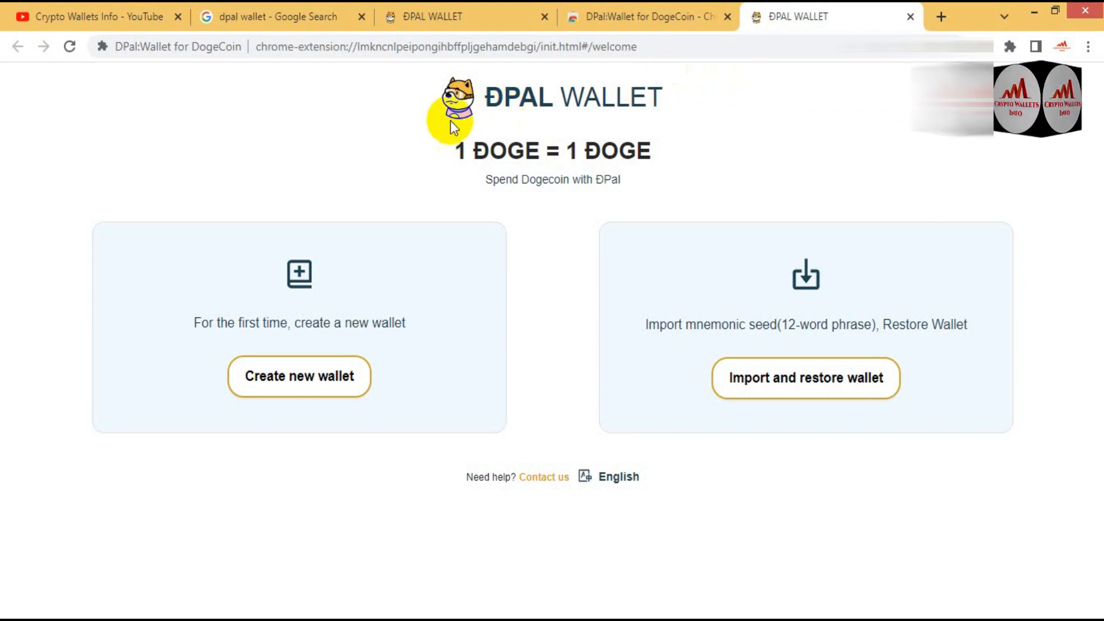
pyautogui.moveTo(602, 140)
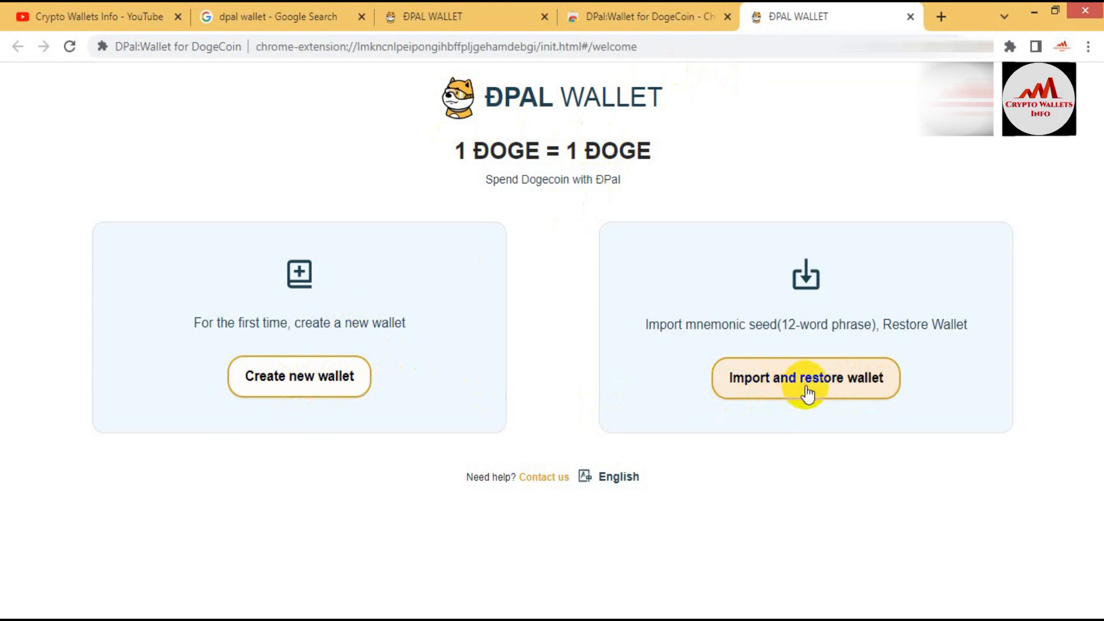
pyautogui.moveTo(522, 386)
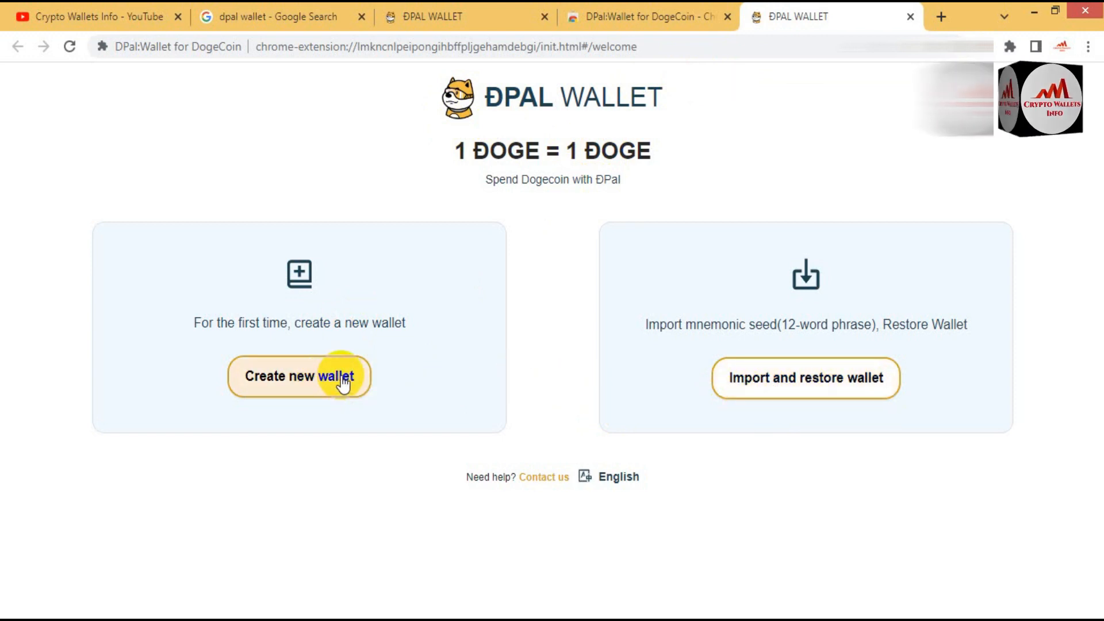
pyautogui.moveTo(309, 413)
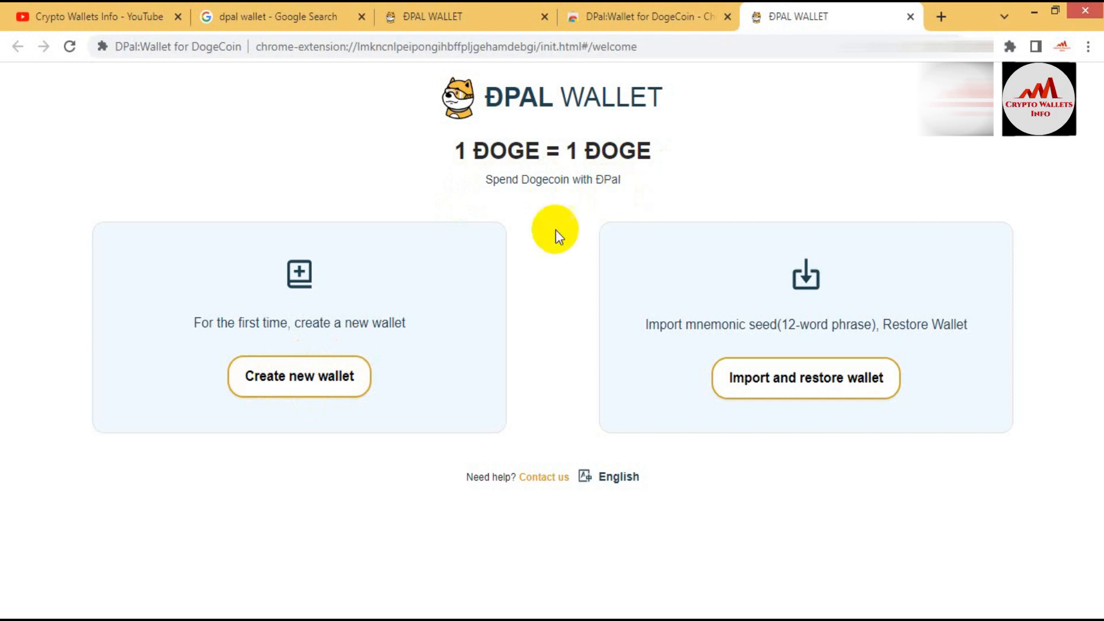
# Choose Create new wallet on the DPal Wallet welcome screen
pyautogui.click(300, 376)
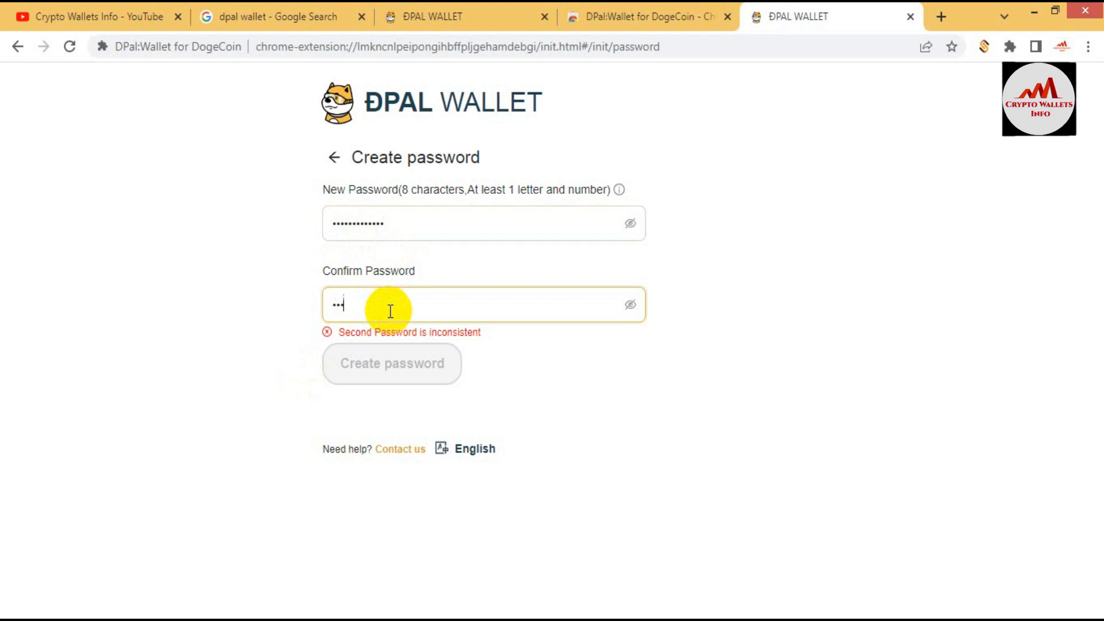
# Confirm the wallet password and create it
pyautogui.write('•••')
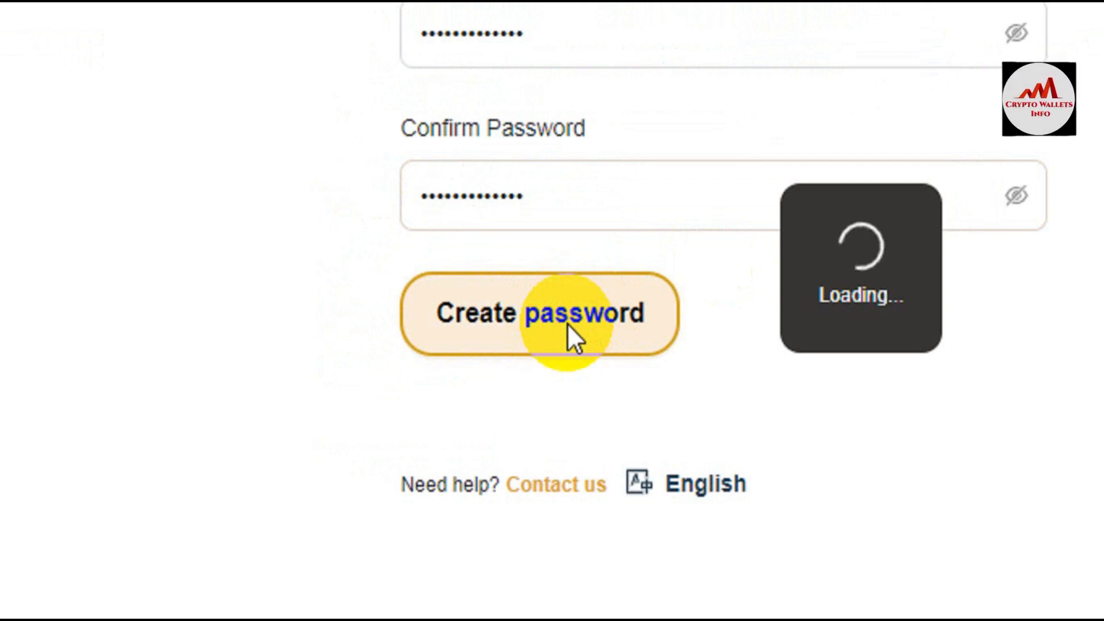
pyautogui.click(563, 319)
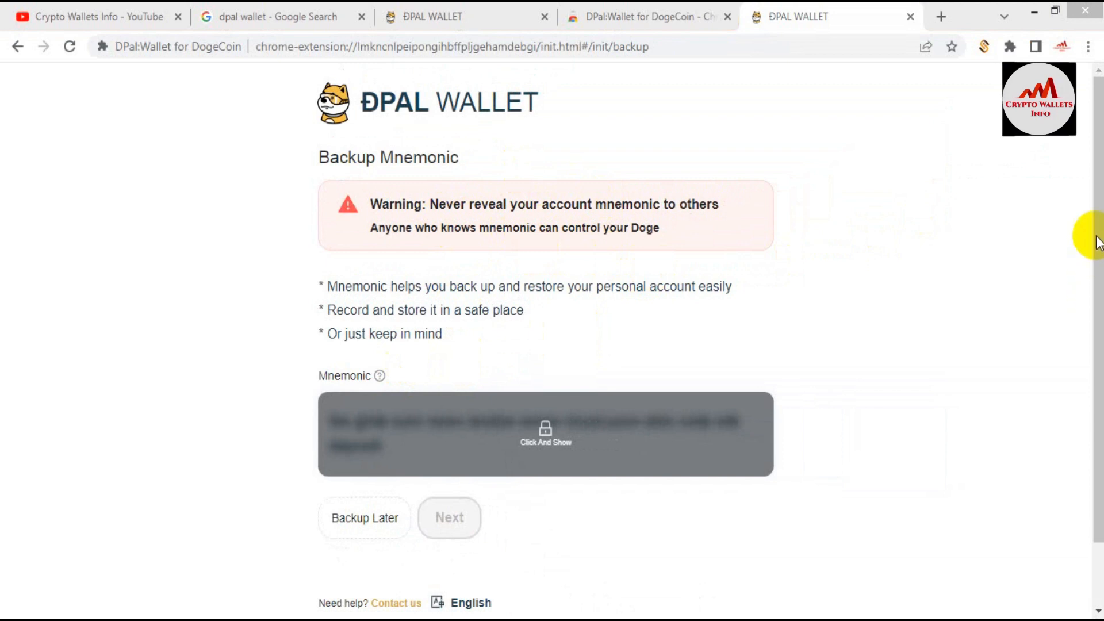
# Reveal the hidden twelve-word mnemonic and select the phrase for copying
pyautogui.scroll(-3)
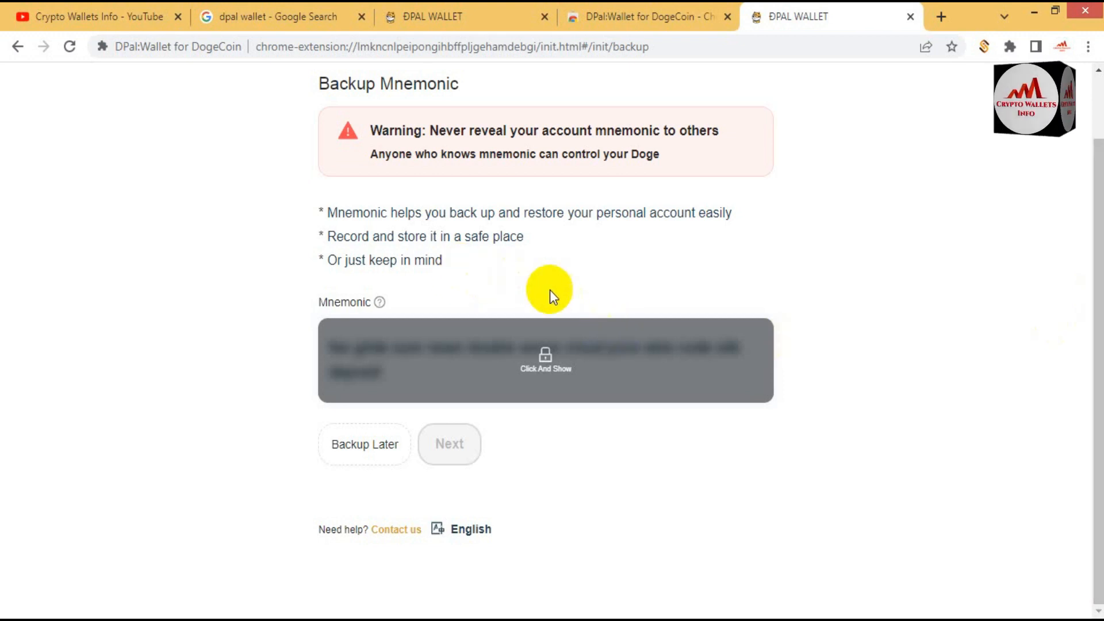
pyautogui.moveTo(573, 299)
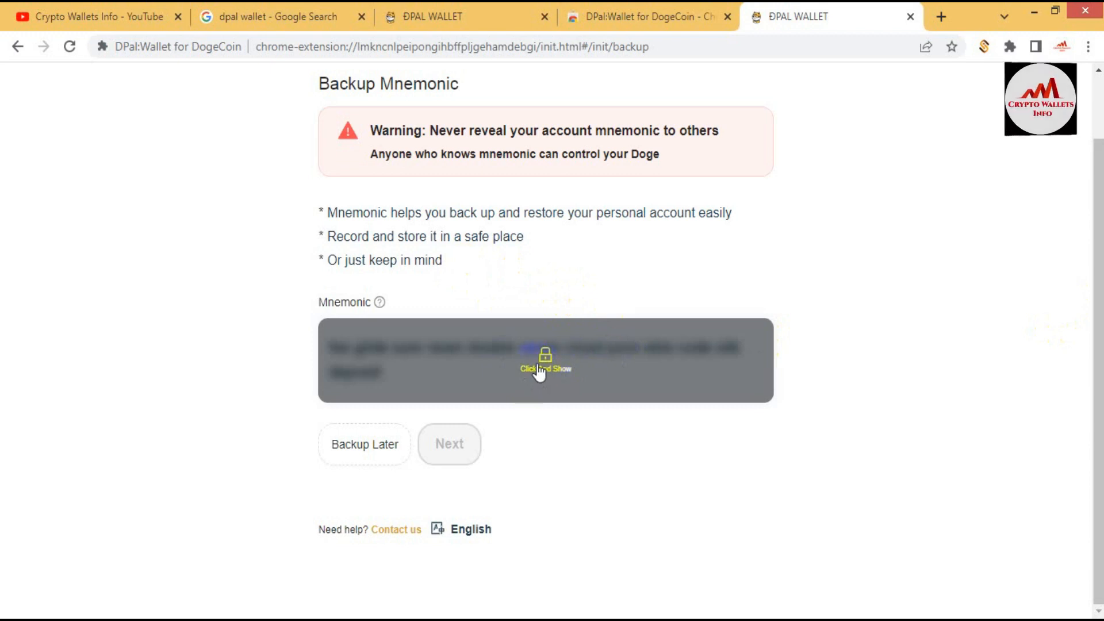
pyautogui.click(544, 374)
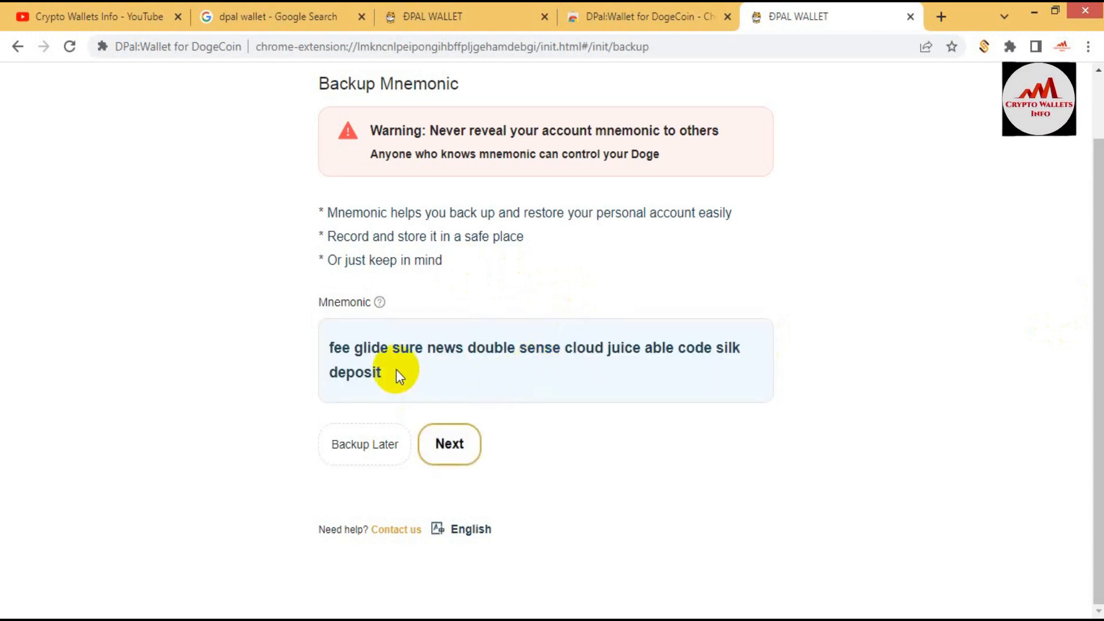
pyautogui.doubleClick(352, 372)
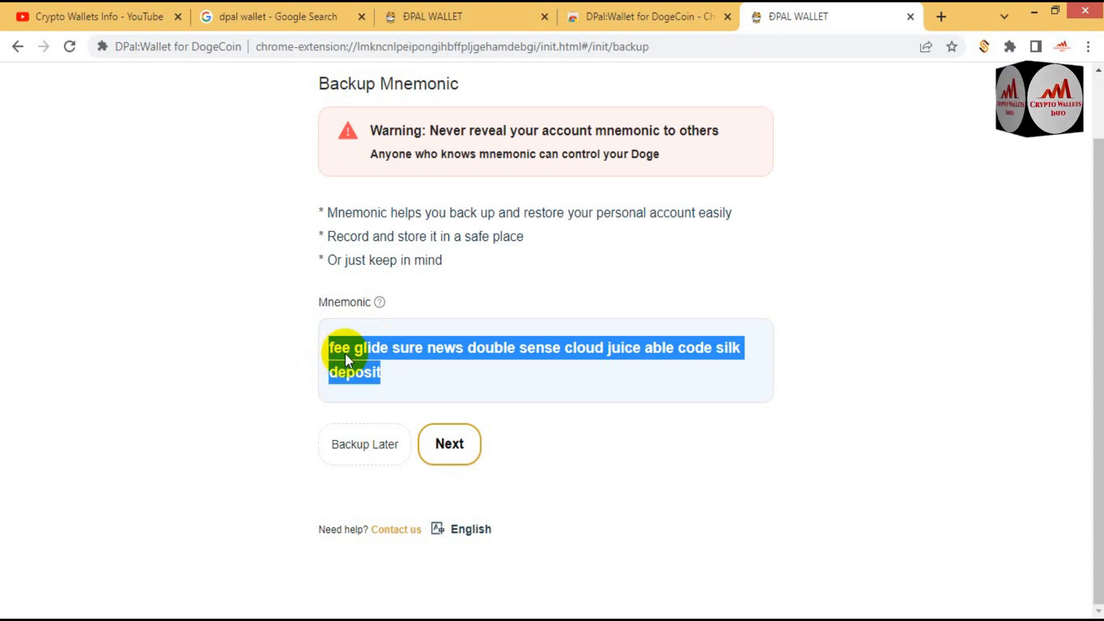
pyautogui.moveTo(408, 386)
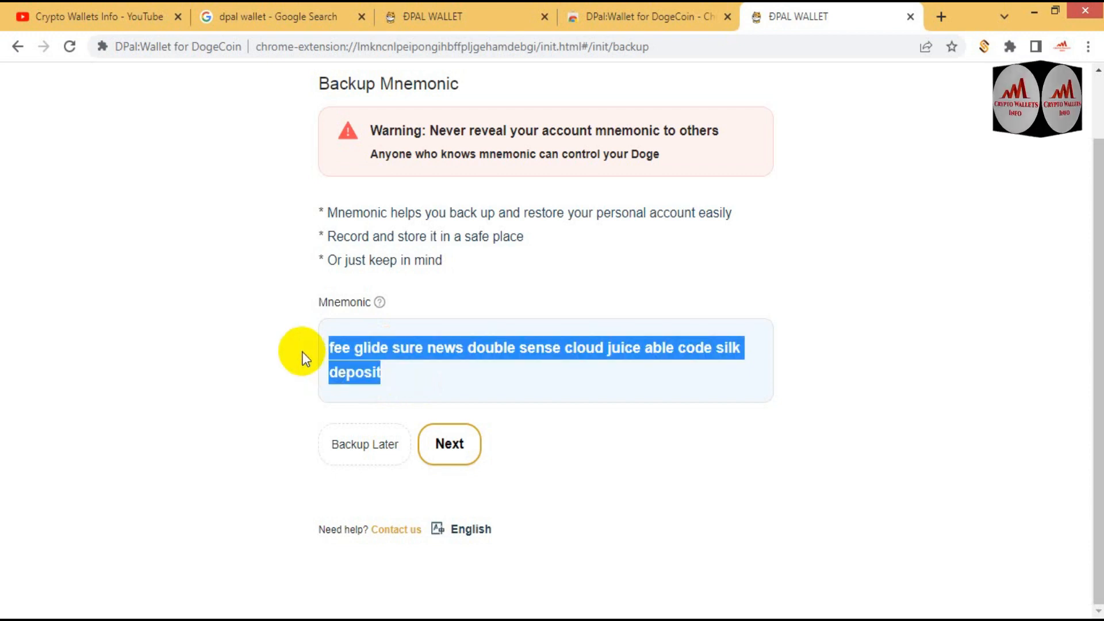
pyautogui.moveTo(487, 324)
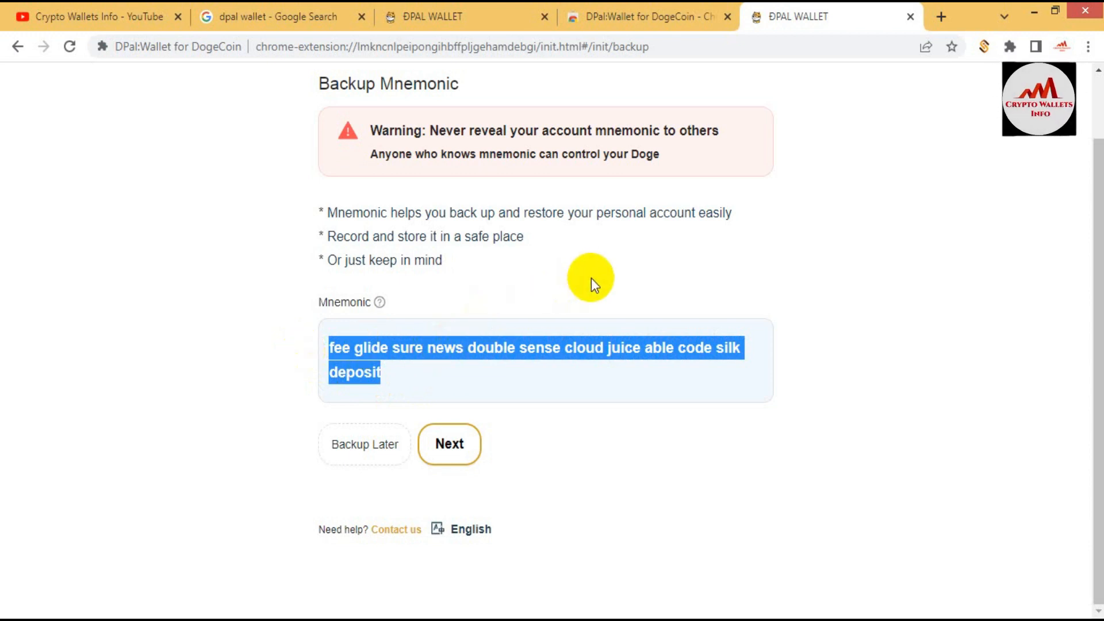
pyautogui.moveTo(975, 9)
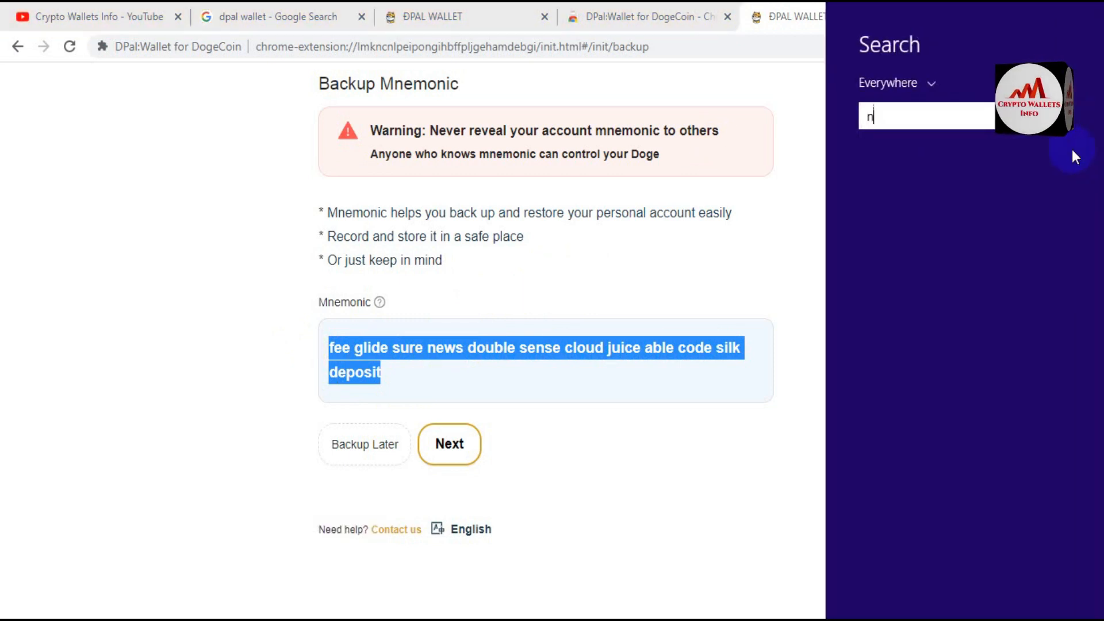
# Launch Notepad from Windows search
pyautogui.write('otepad')
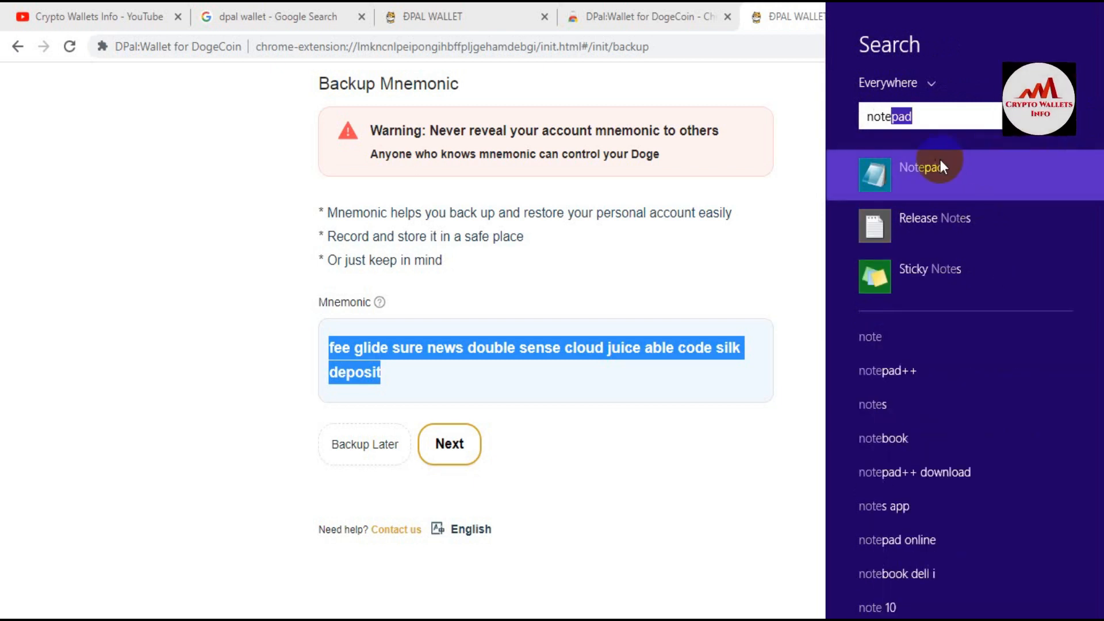
pyautogui.click(919, 169)
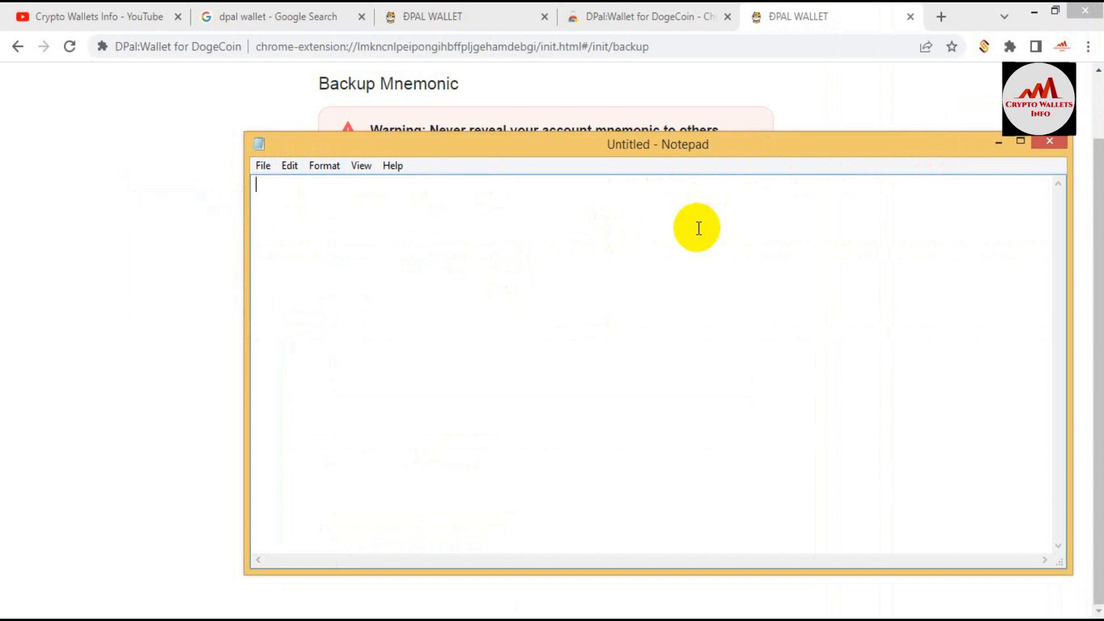
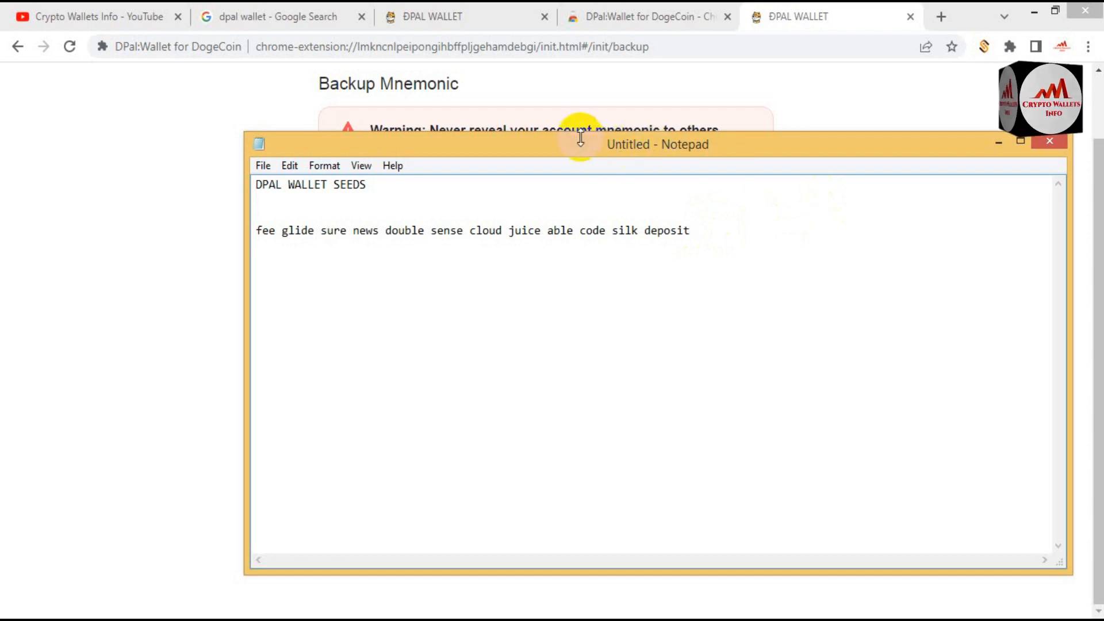
# Place the seed note below the mnemonic box and bring the wallet page back in front
pyautogui.moveTo(580, 144); pyautogui.dragTo(959, 217)
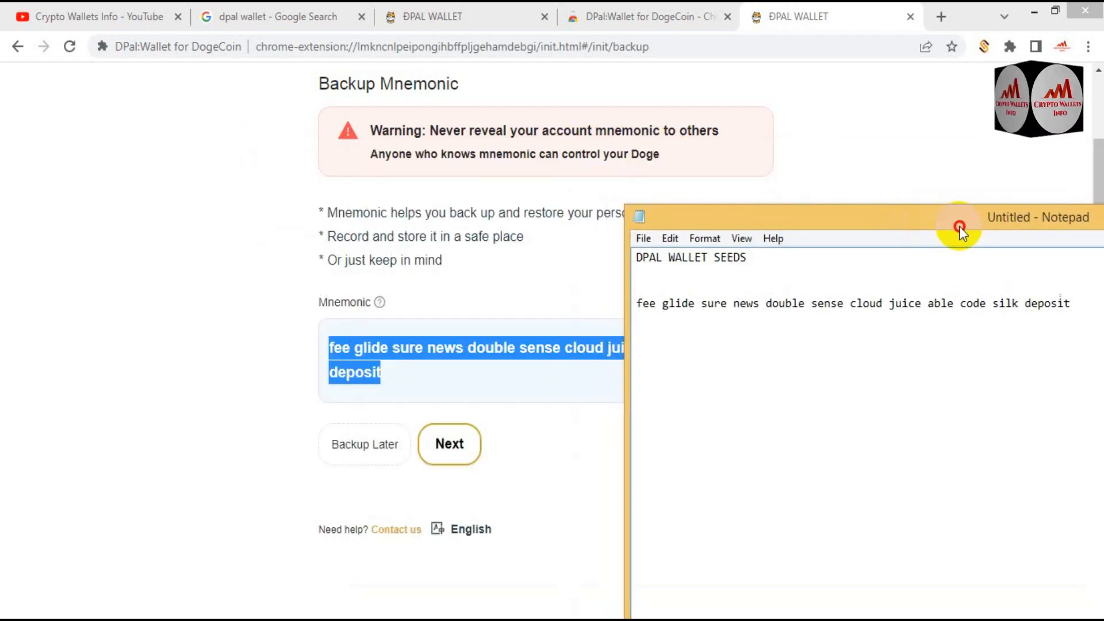
pyautogui.moveTo(960, 228); pyautogui.dragTo(724, 172)
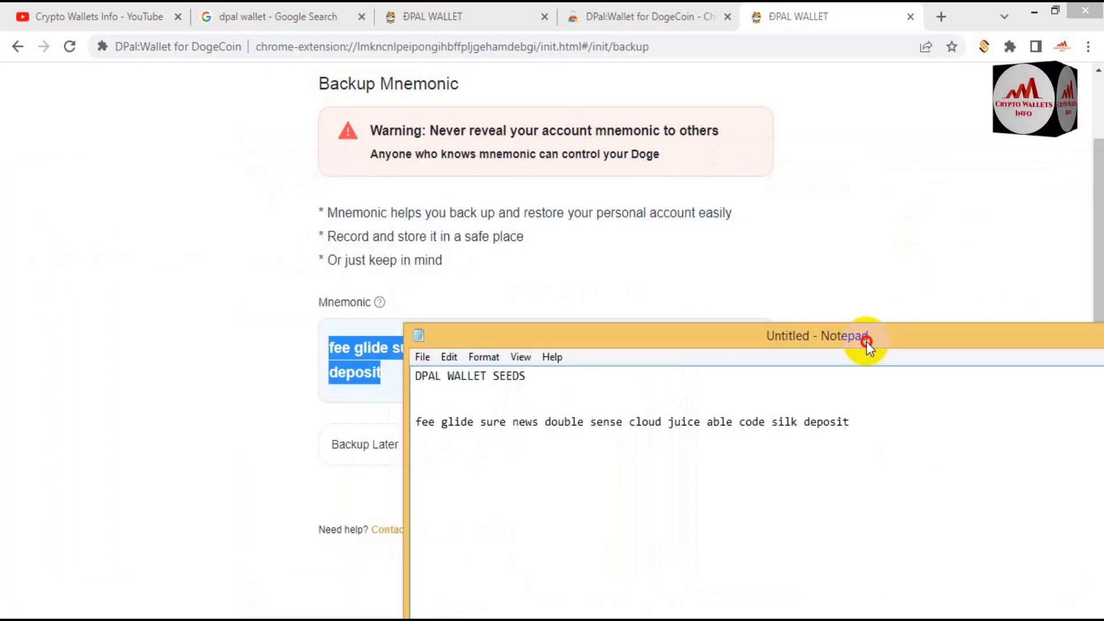
pyautogui.moveTo(867, 335); pyautogui.dragTo(739, 435)
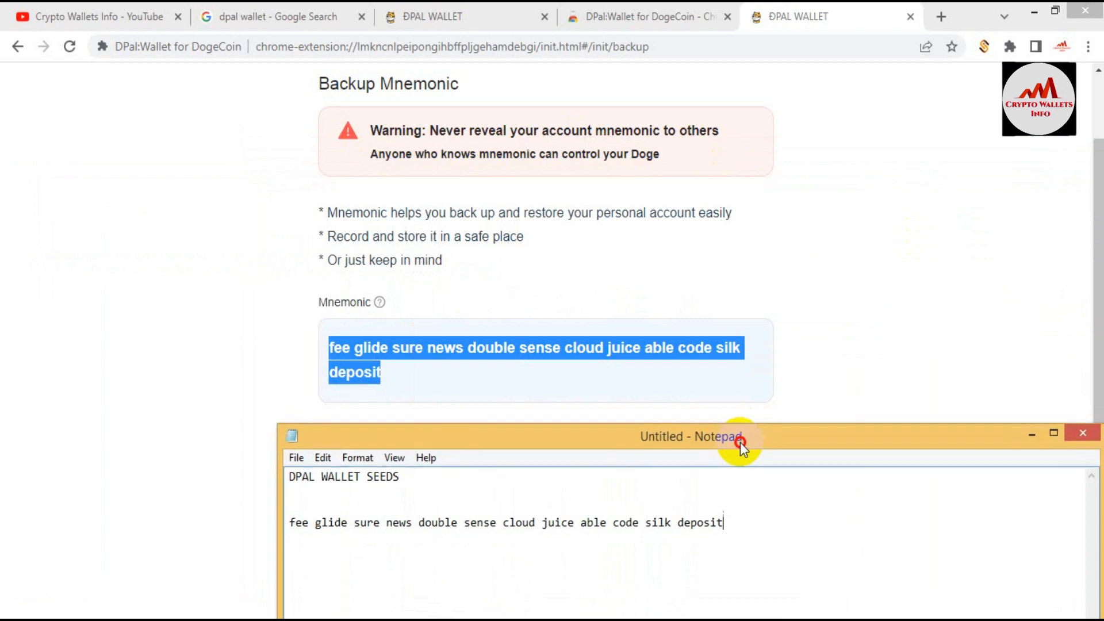
pyautogui.moveTo(739, 445); pyautogui.dragTo(757, 433)
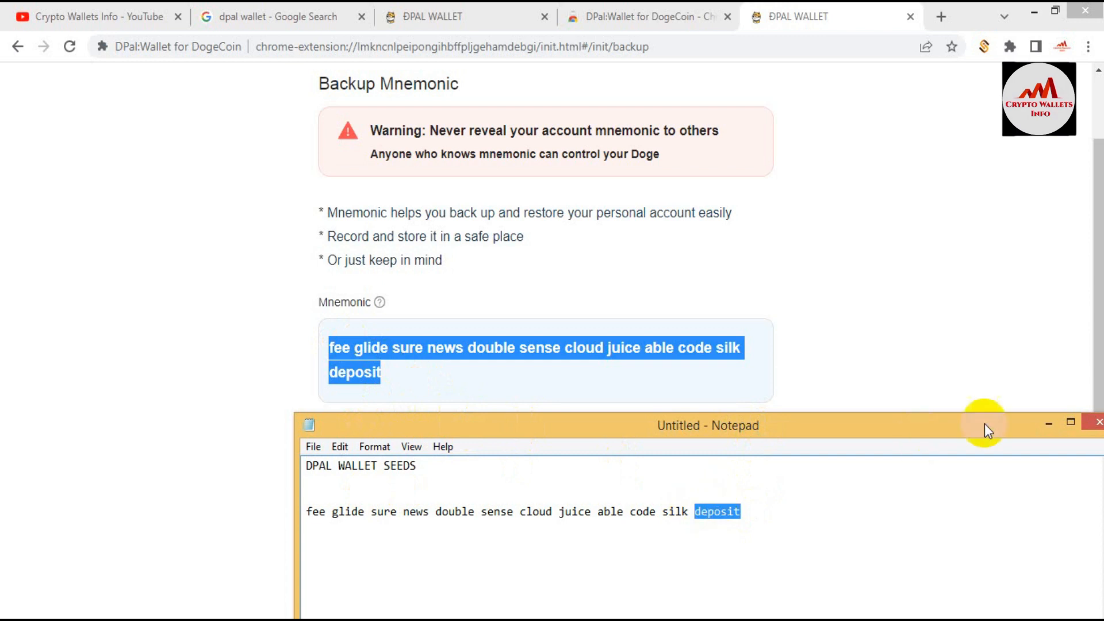
pyautogui.click(1100, 436)
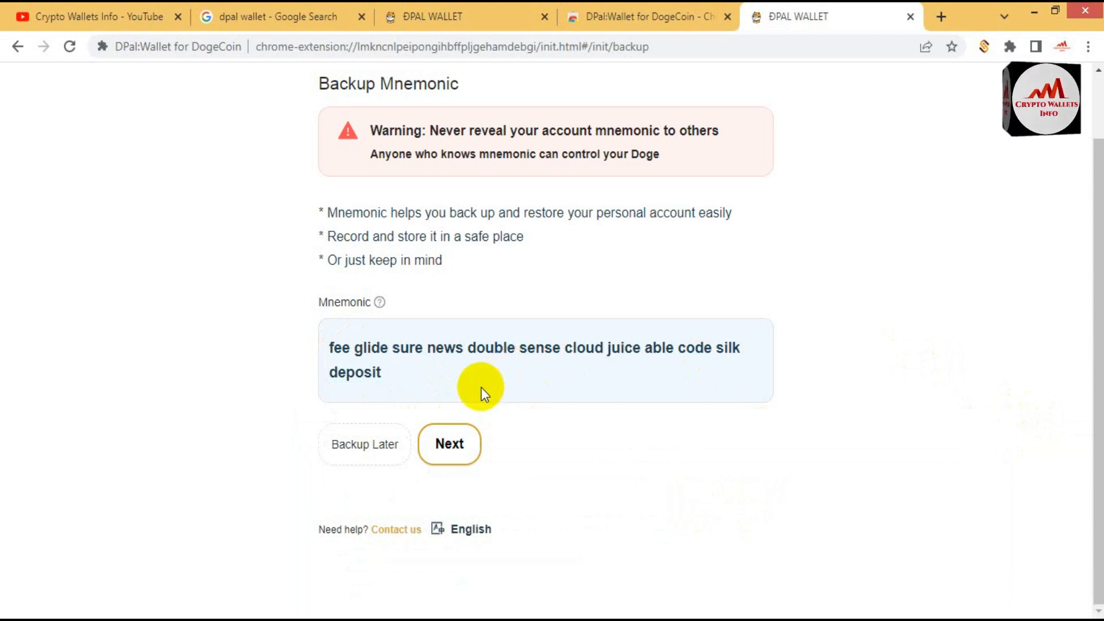
pyautogui.moveTo(461, 490)
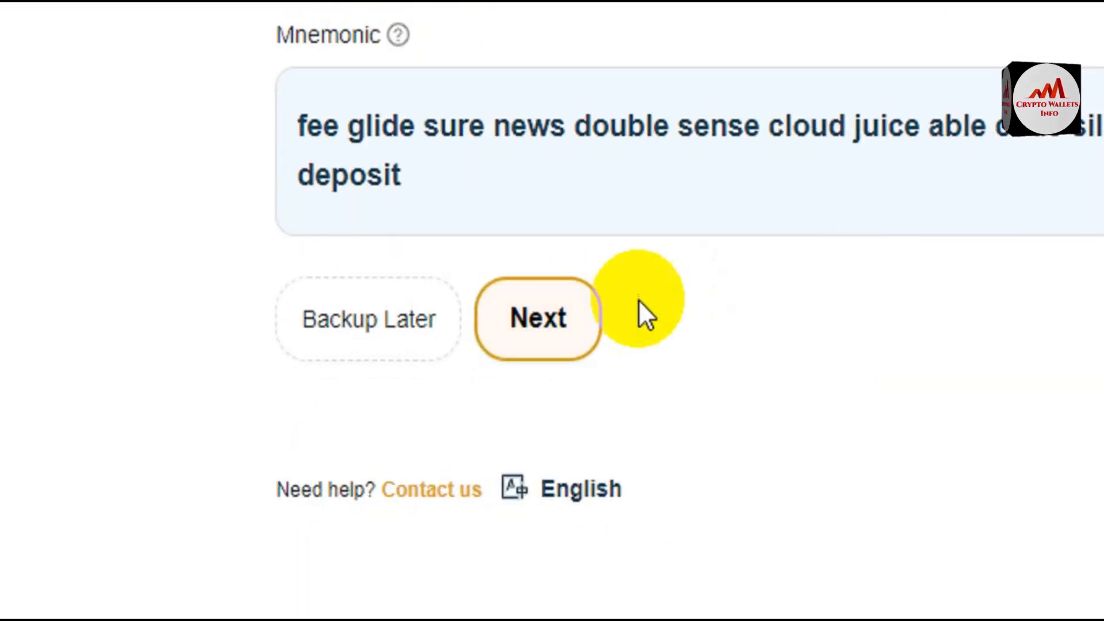
# Continue from Backup Mnemonic to the Mnemonic Confirmation step
pyautogui.click(538, 318)
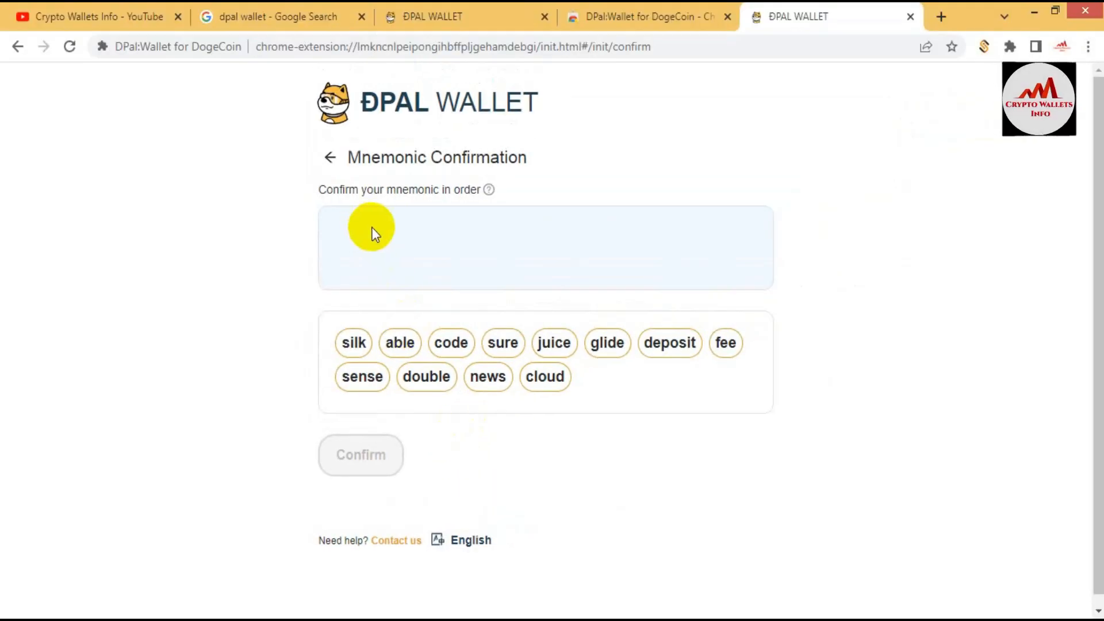
pyautogui.moveTo(544, 534)
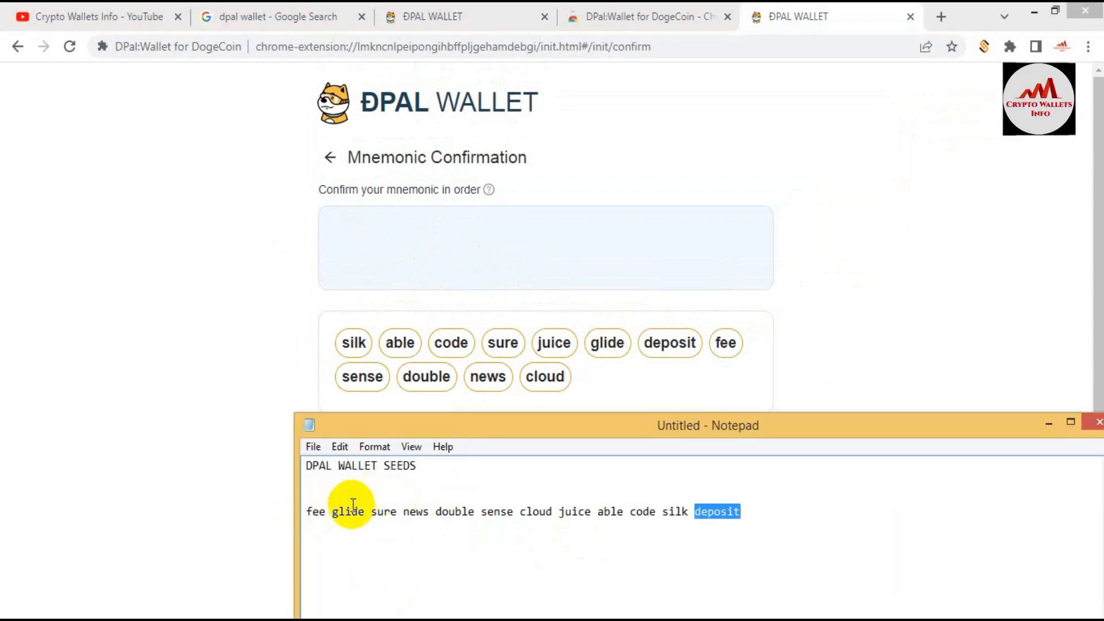
pyautogui.moveTo(453, 519)
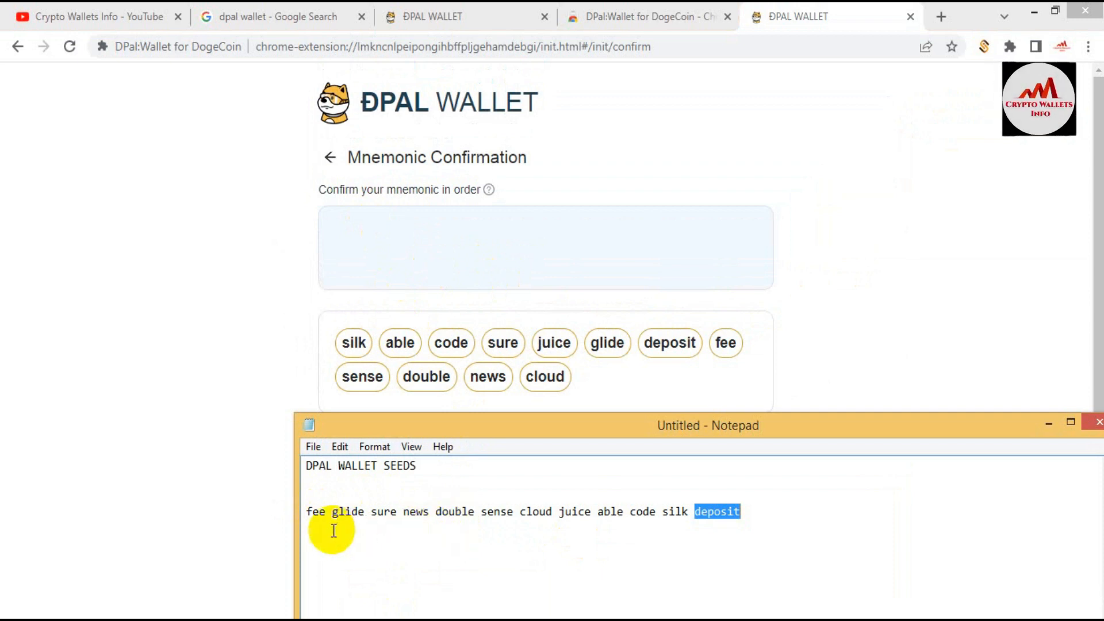
pyautogui.moveTo(605, 385)
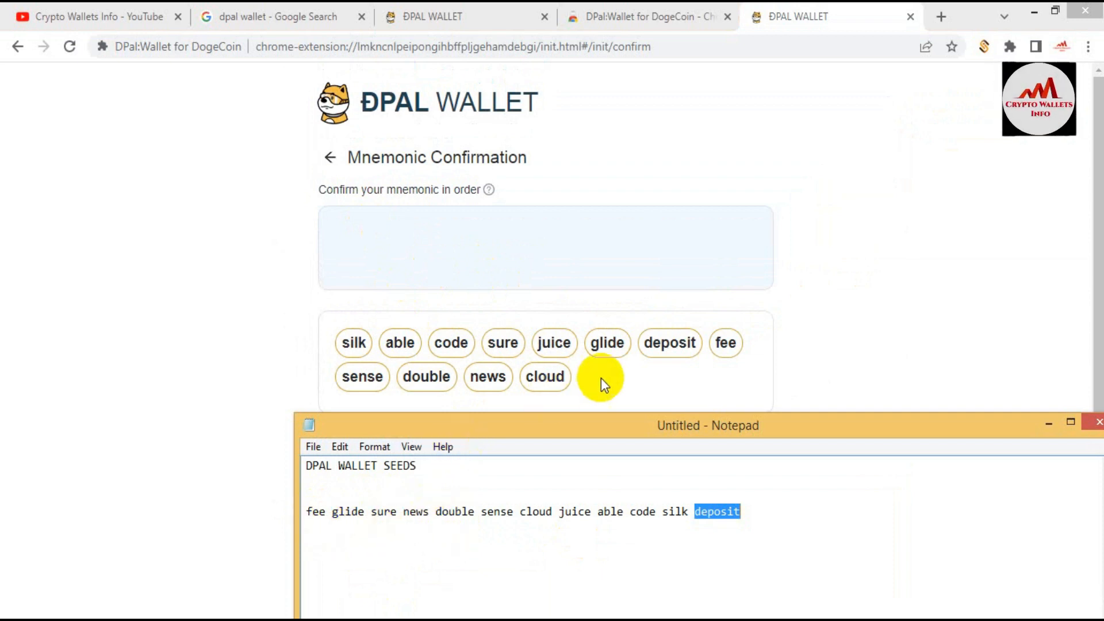
pyautogui.click(726, 343)
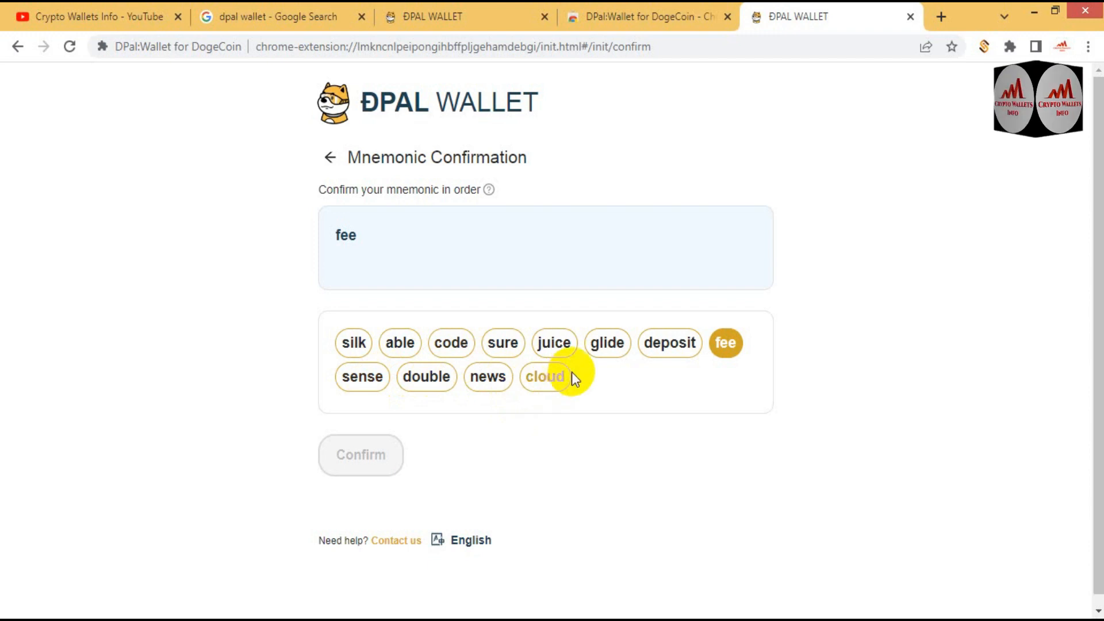
pyautogui.moveTo(489, 514)
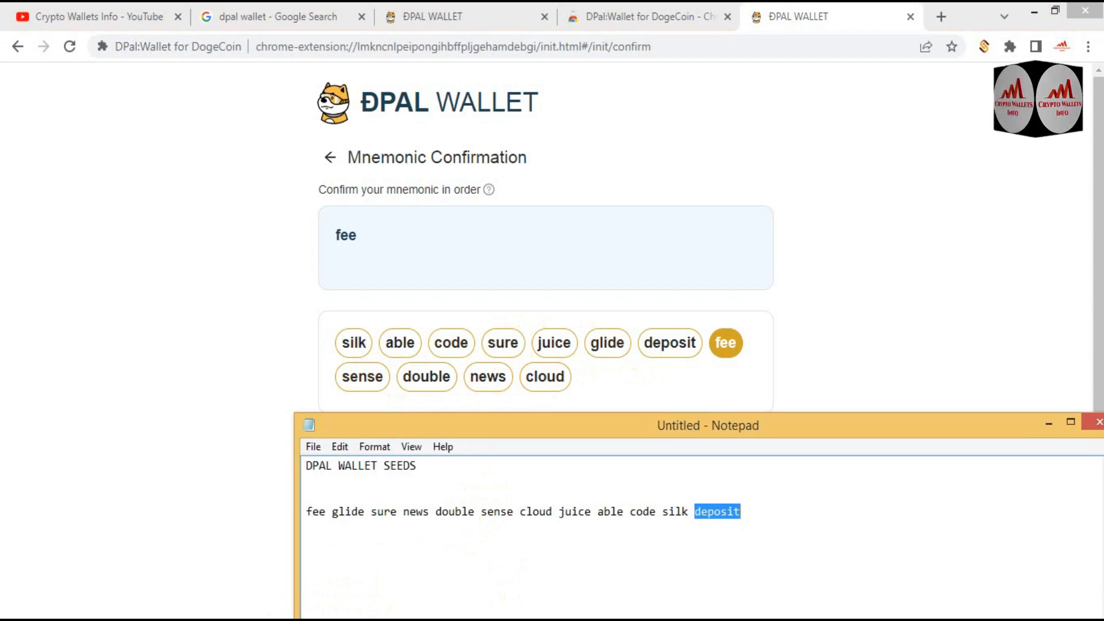
pyautogui.moveTo(608, 343)
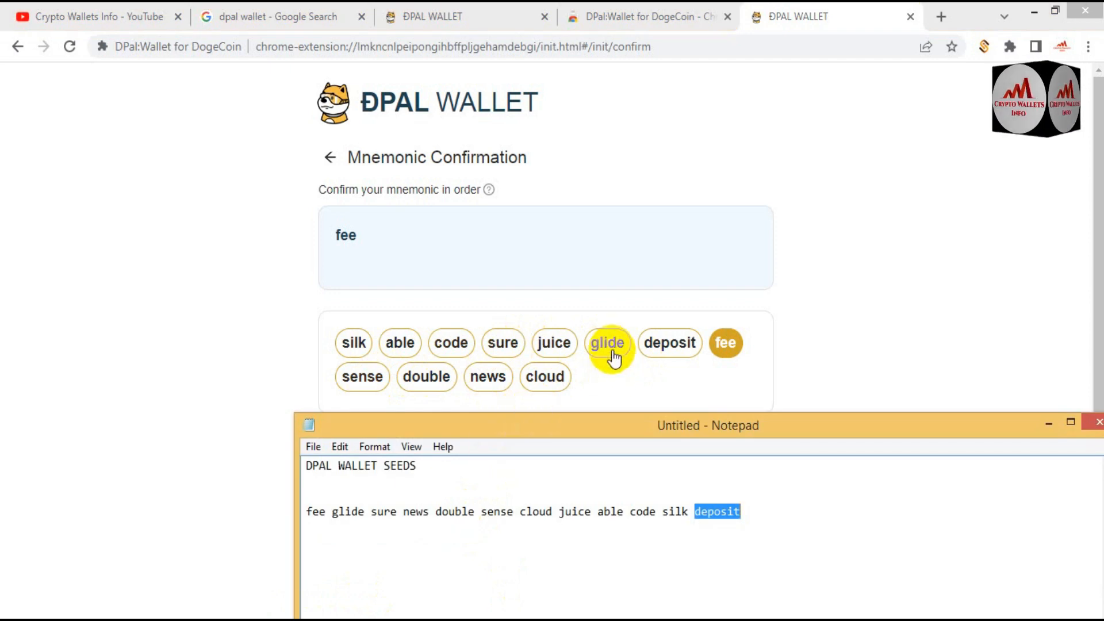
pyautogui.click(608, 344)
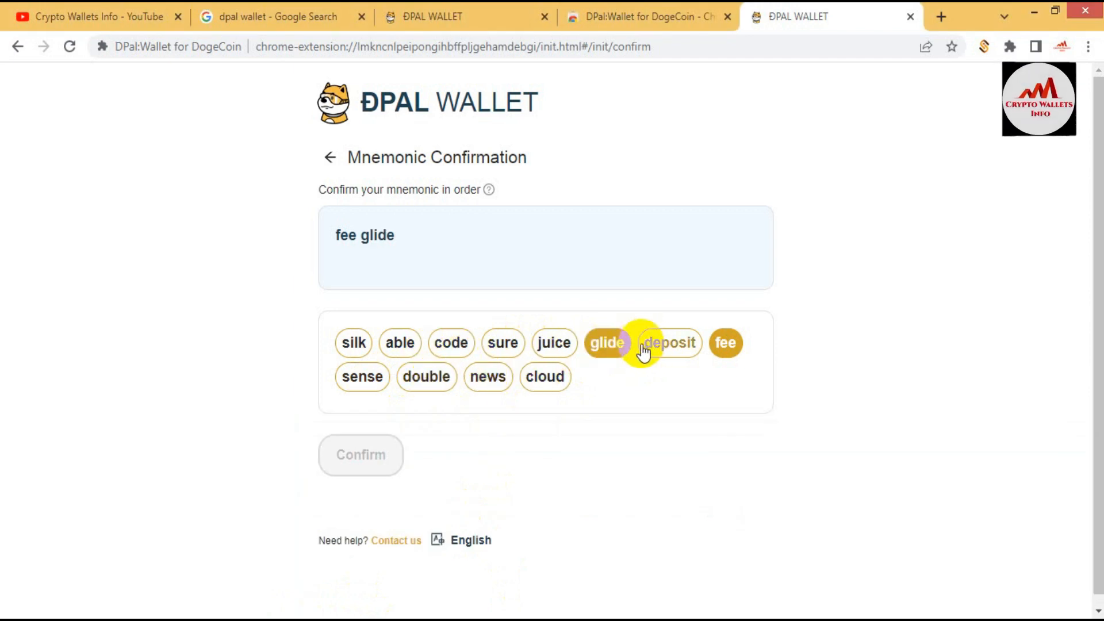
pyautogui.click(488, 376)
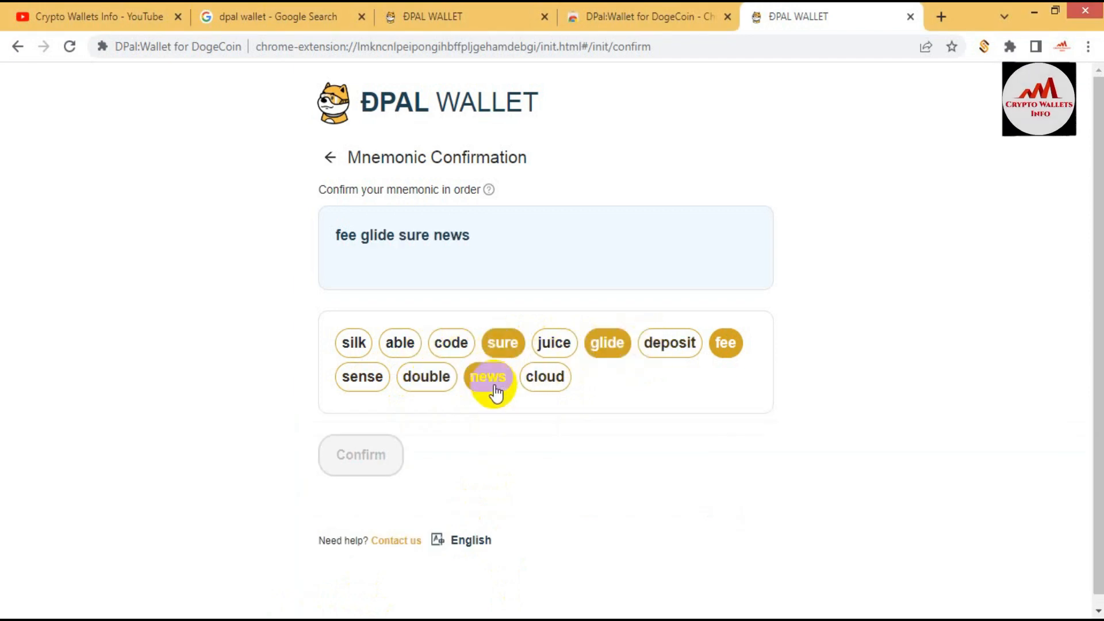
pyautogui.click(426, 377)
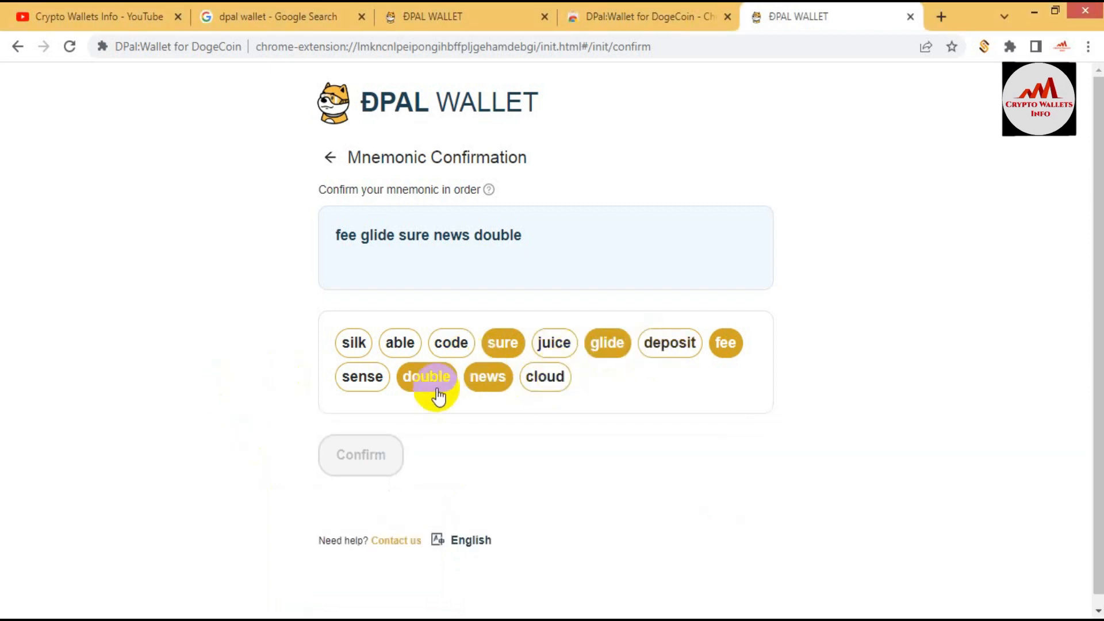
pyautogui.click(546, 376)
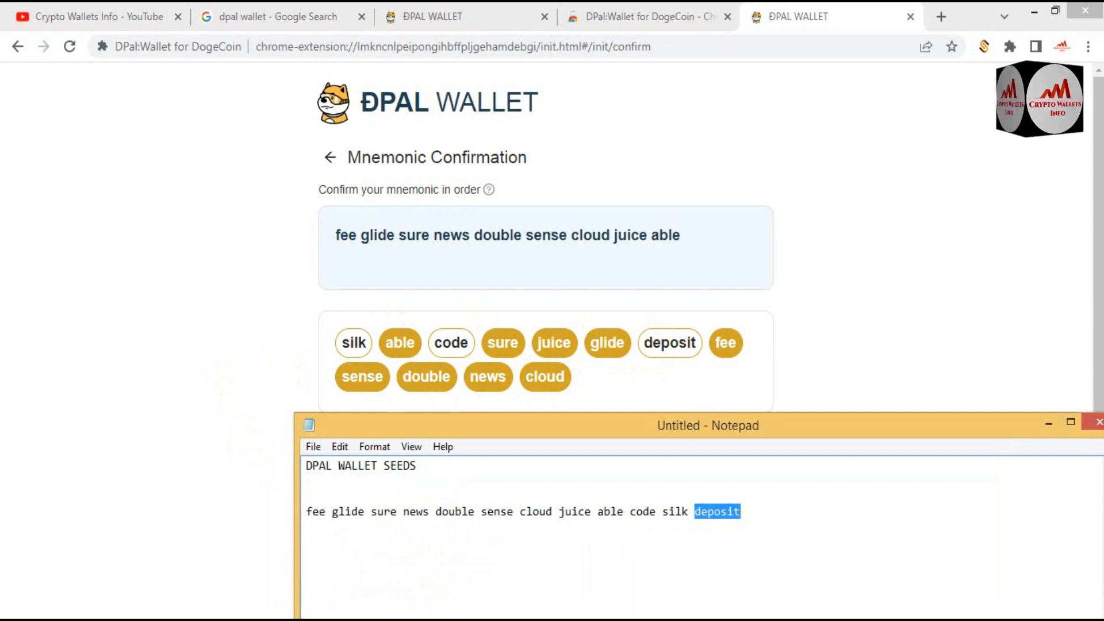
pyautogui.click(451, 344)
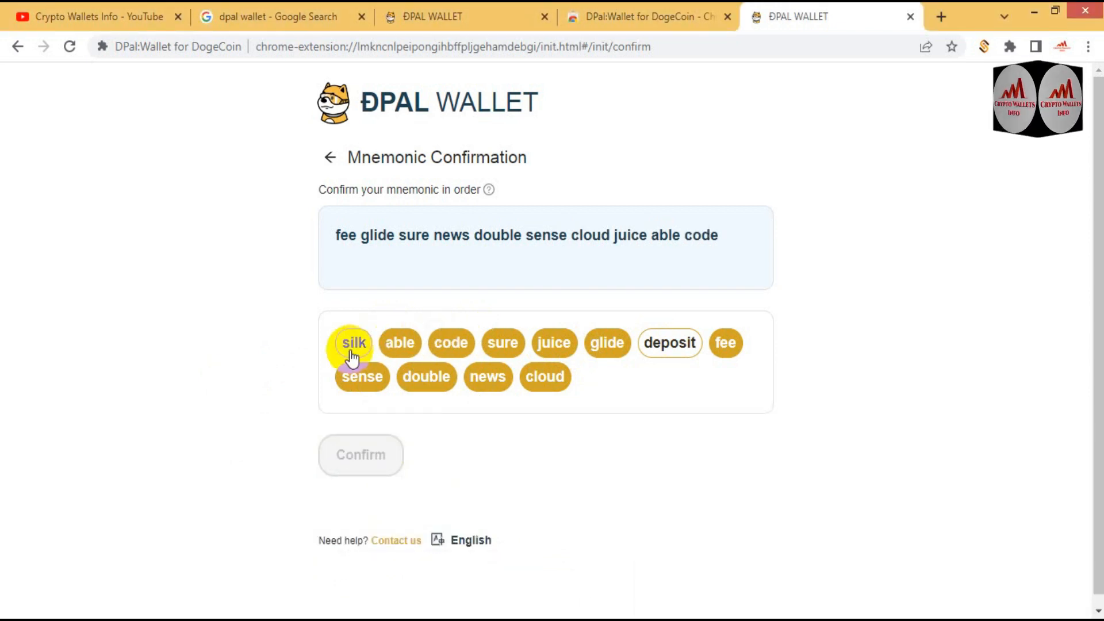
pyautogui.click(673, 343)
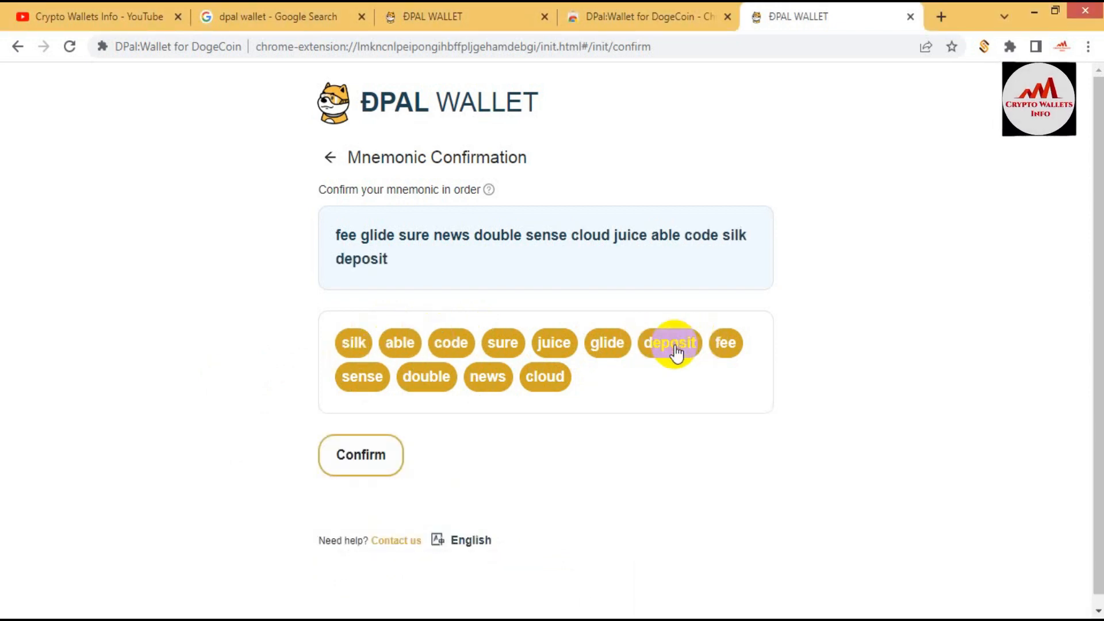
pyautogui.moveTo(633, 344)
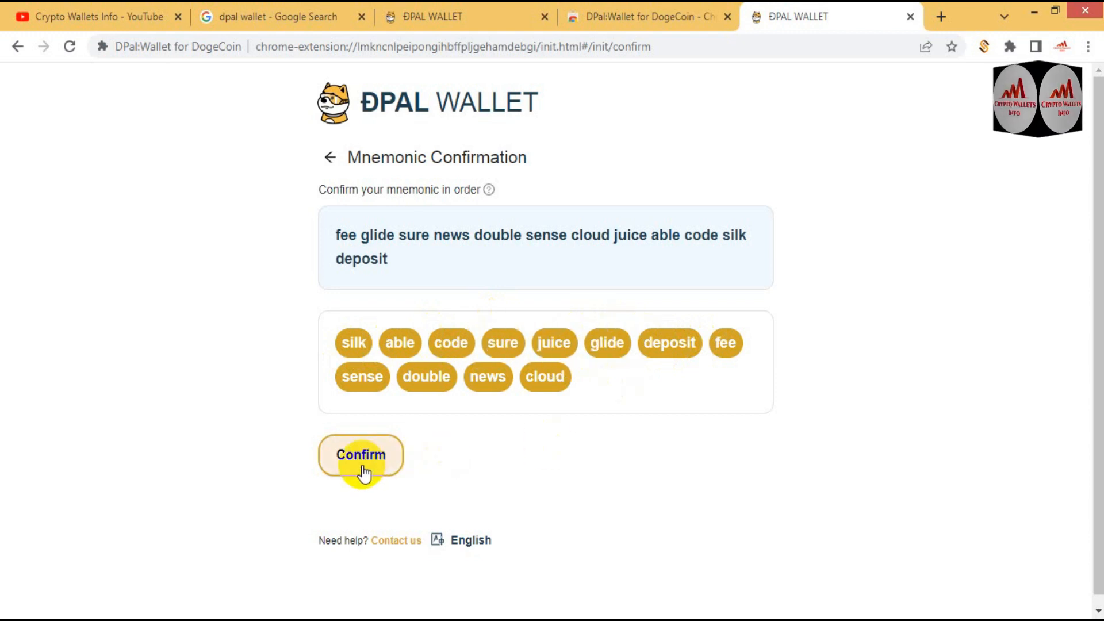
# Confirm the entered mnemonic to reach the Complete page
pyautogui.click(360, 455)
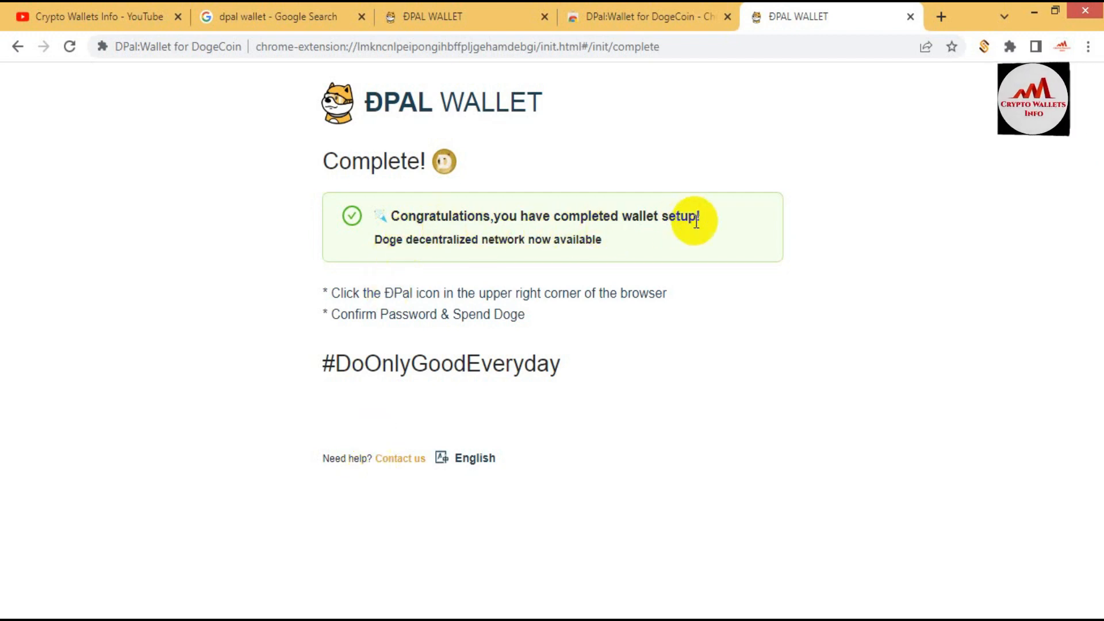
pyautogui.moveTo(435, 264)
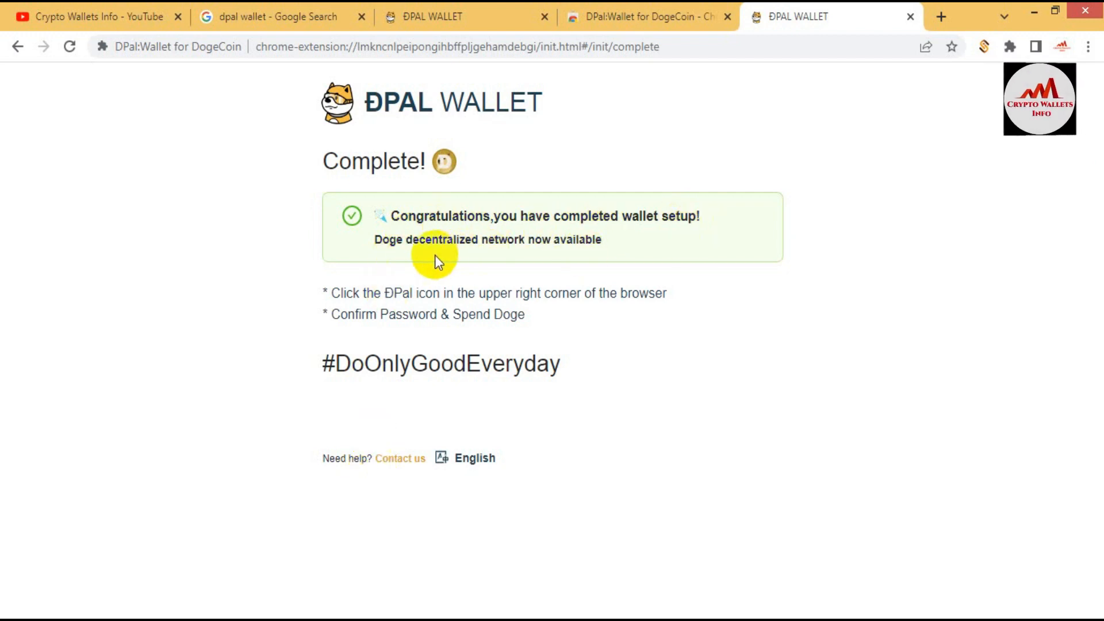
pyautogui.moveTo(501, 408)
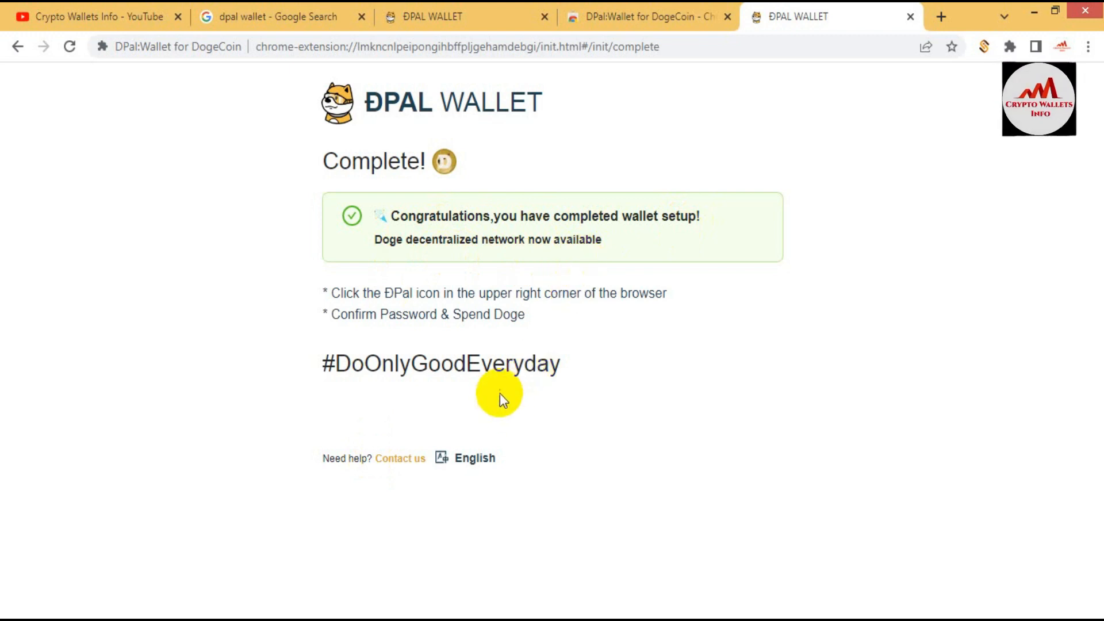
pyautogui.moveTo(514, 233)
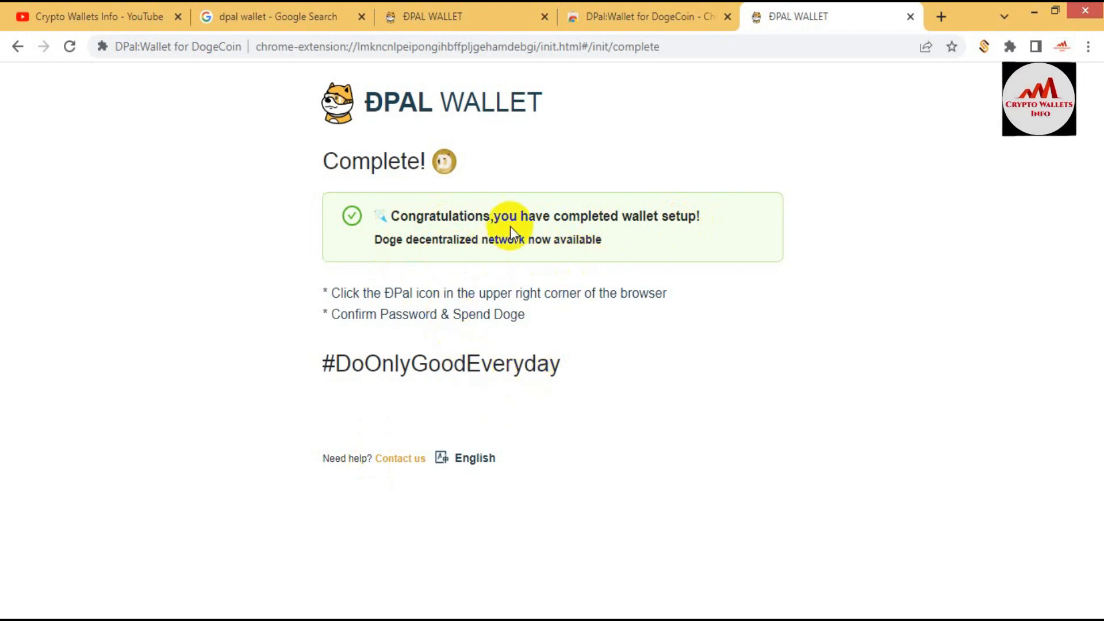
pyautogui.moveTo(877, 92)
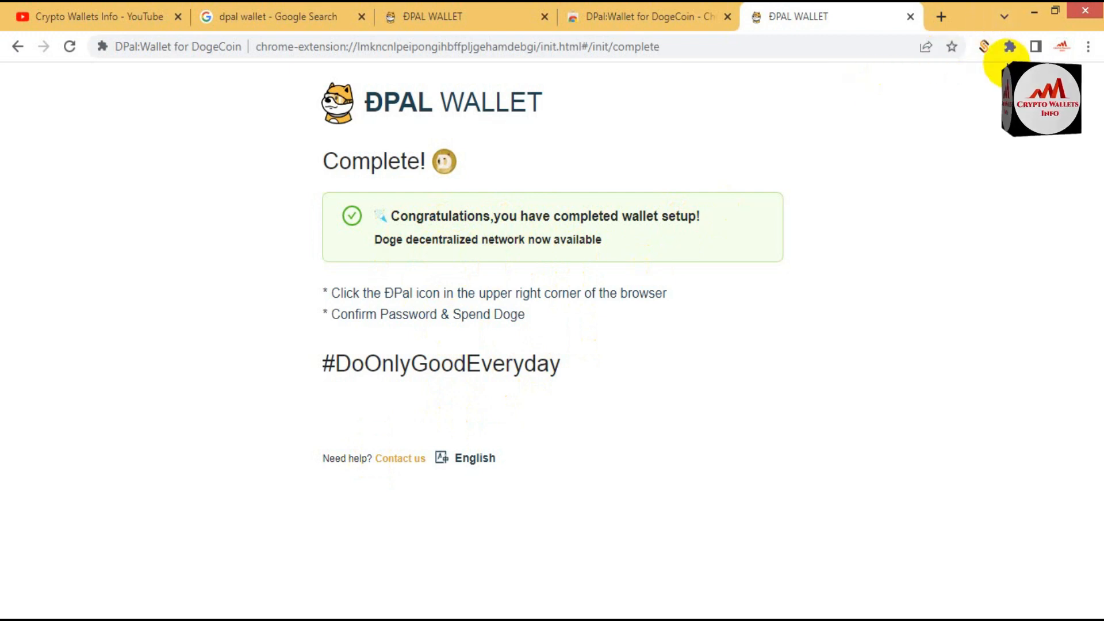
# Pin DPal:Wallet for DogeCoin to the toolbar and show its unlock popup
pyautogui.click(1010, 46)
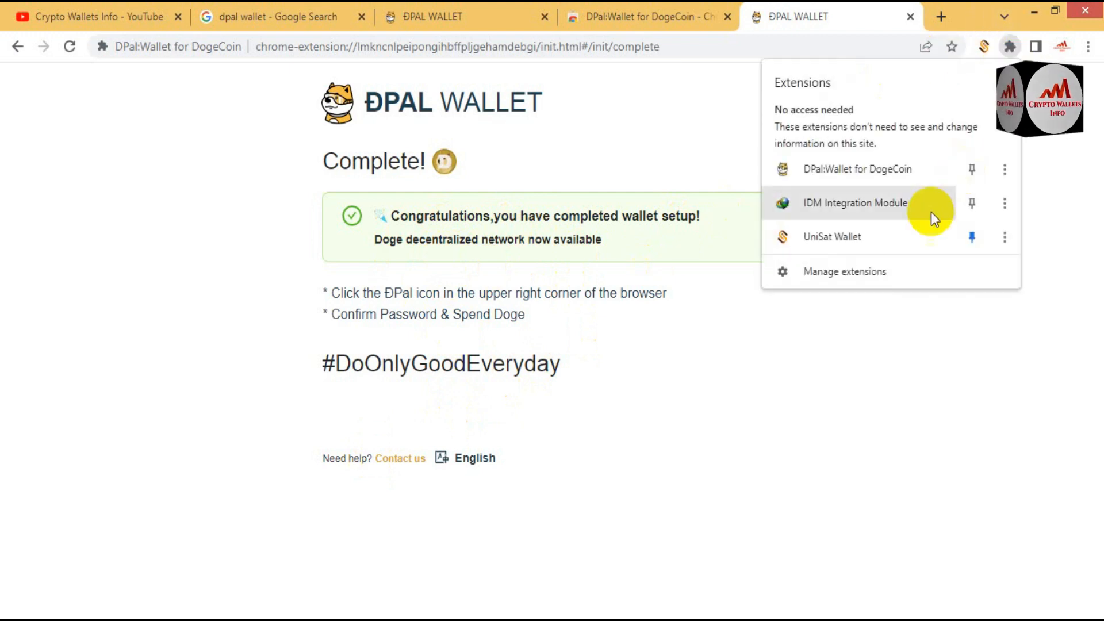
pyautogui.click(971, 168)
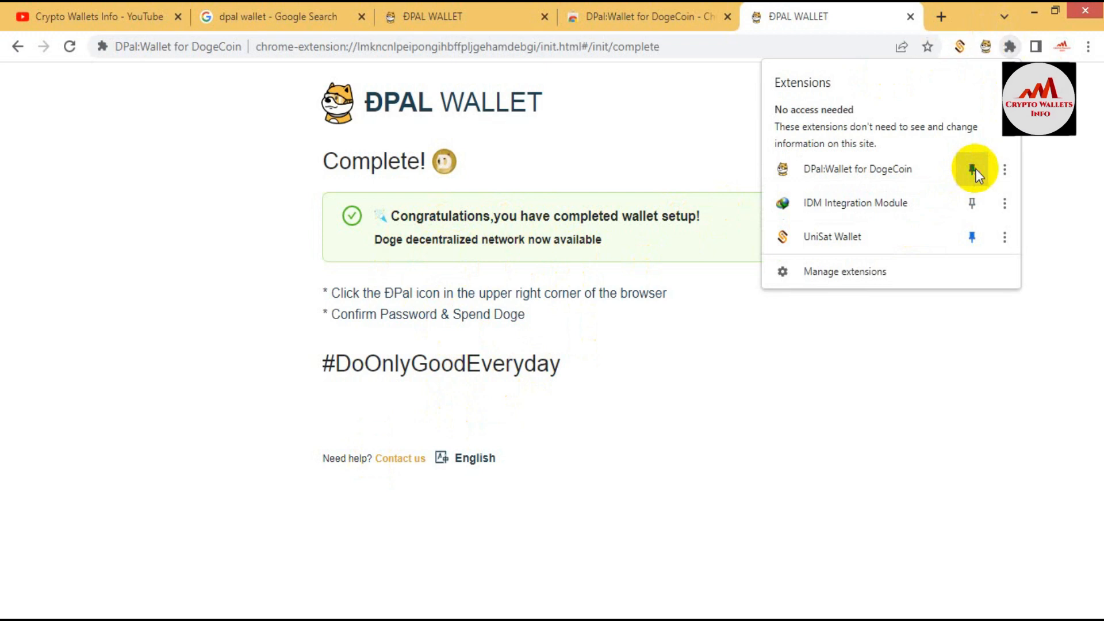
pyautogui.click(970, 169)
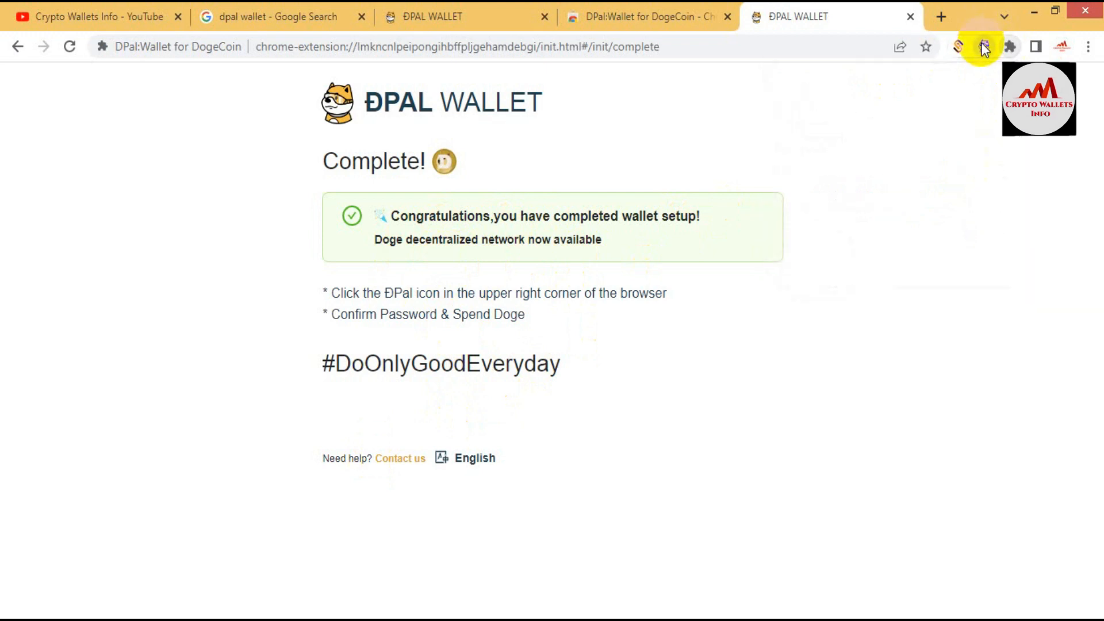
pyautogui.click(984, 46)
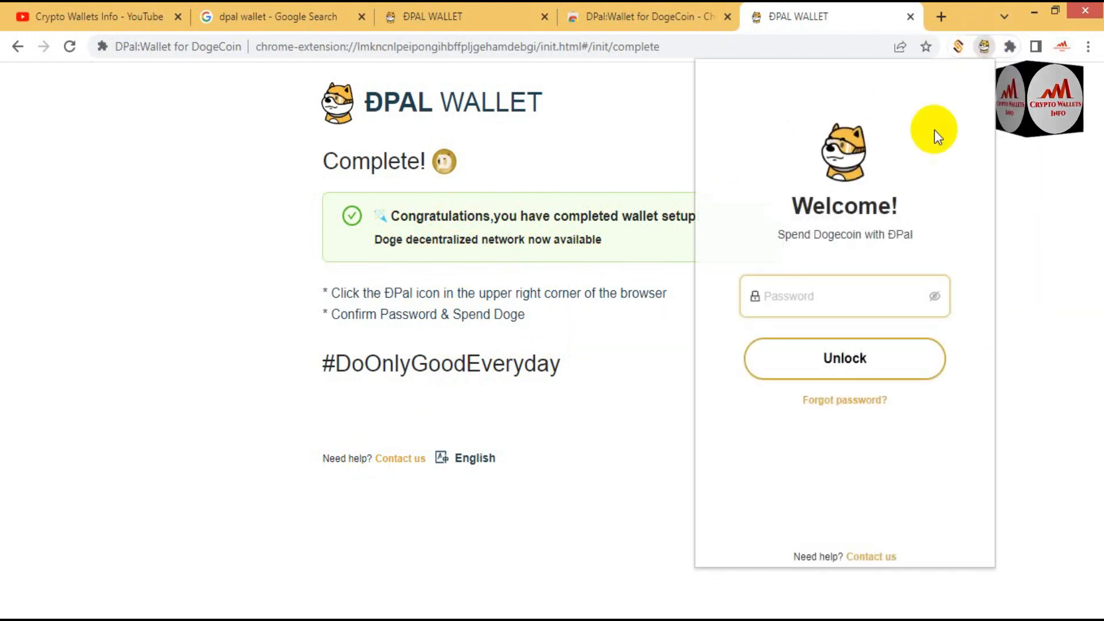
# Unlock the wallet with its password to show the 0.0 Đ balance
pyautogui.click(795, 296)
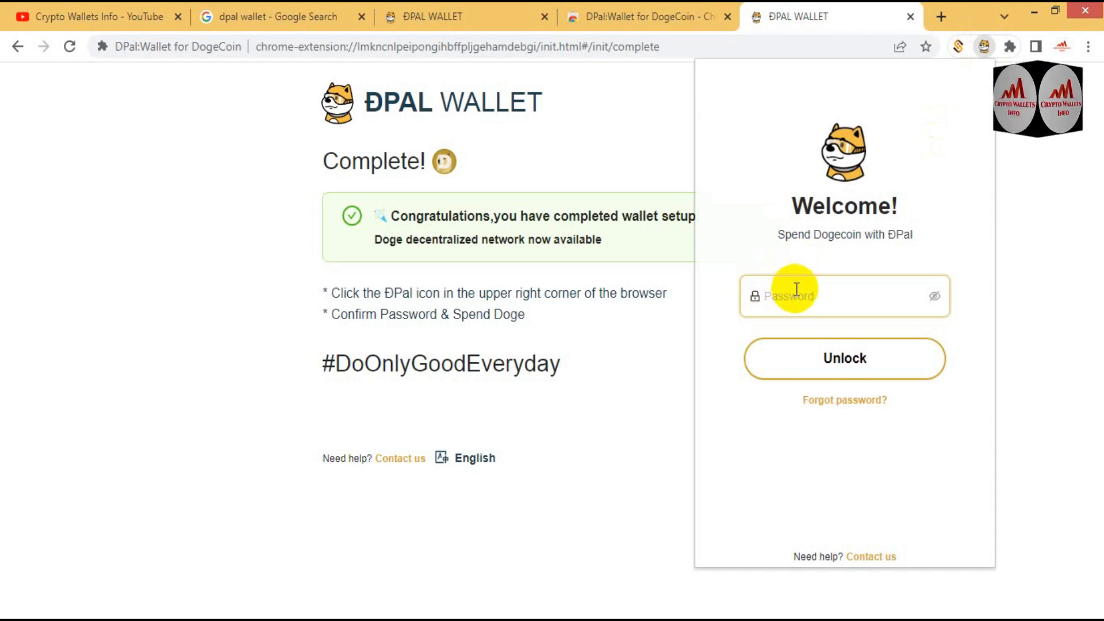
pyautogui.write('•••••')
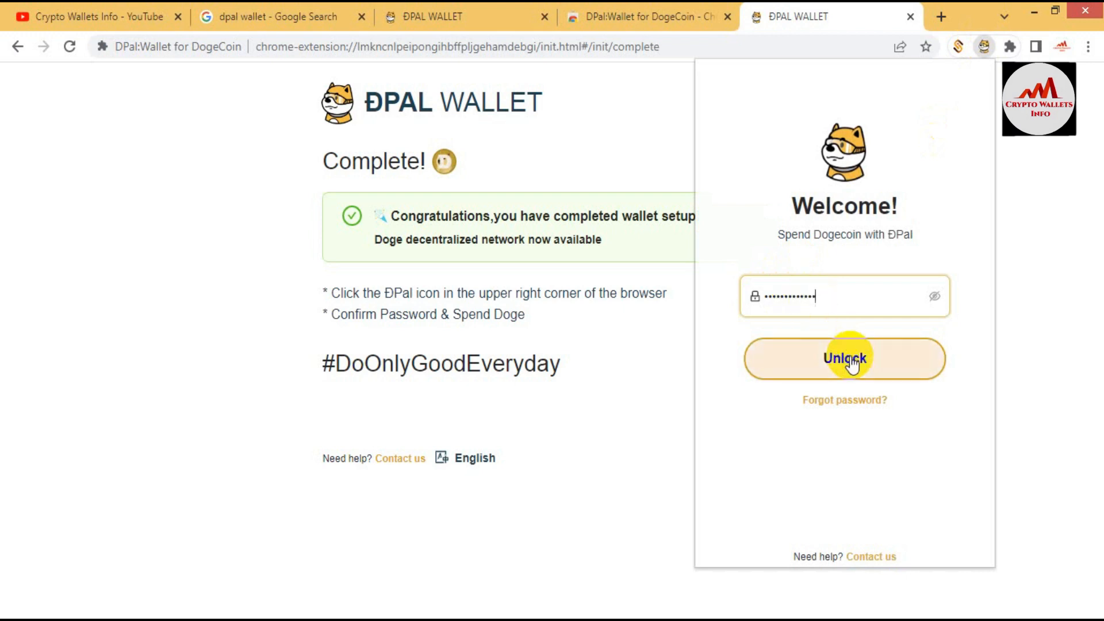
pyautogui.click(844, 359)
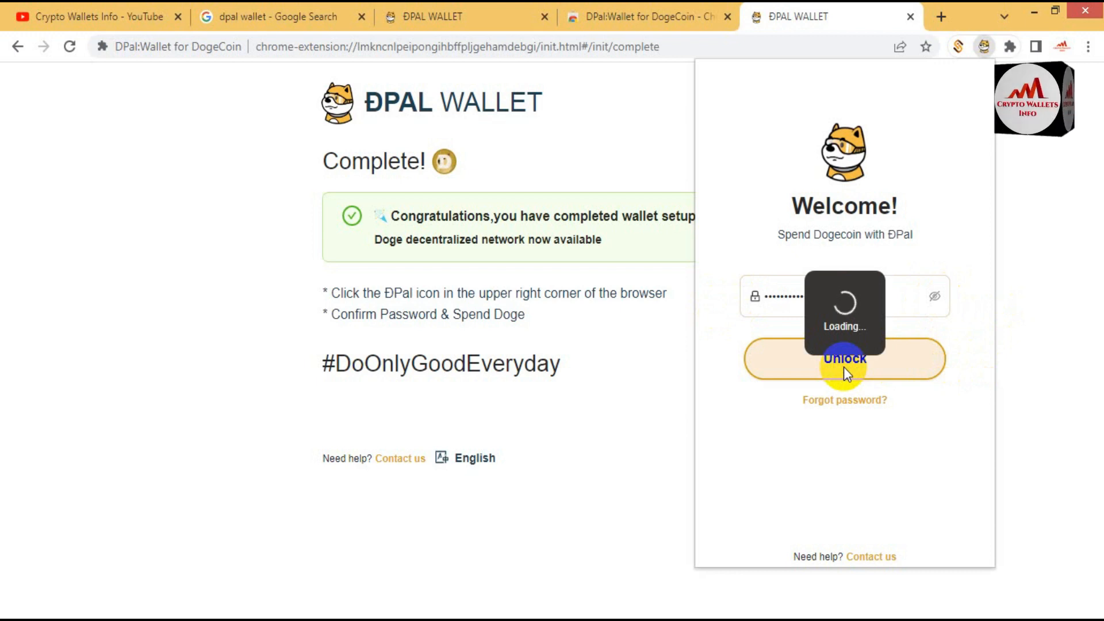
pyautogui.click(844, 359)
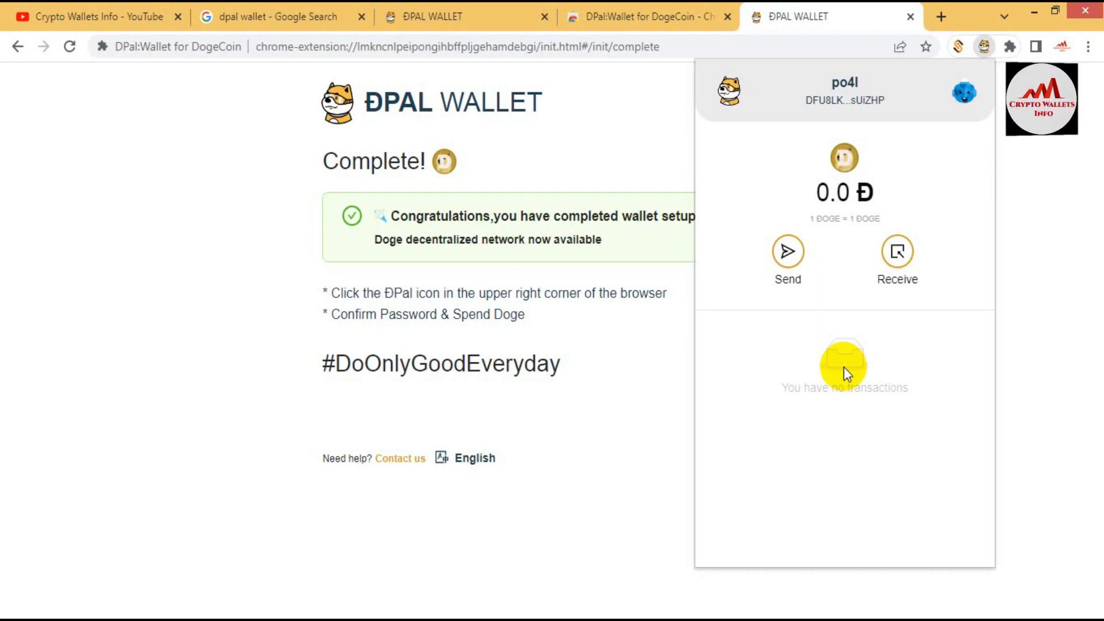
pyautogui.moveTo(845, 254)
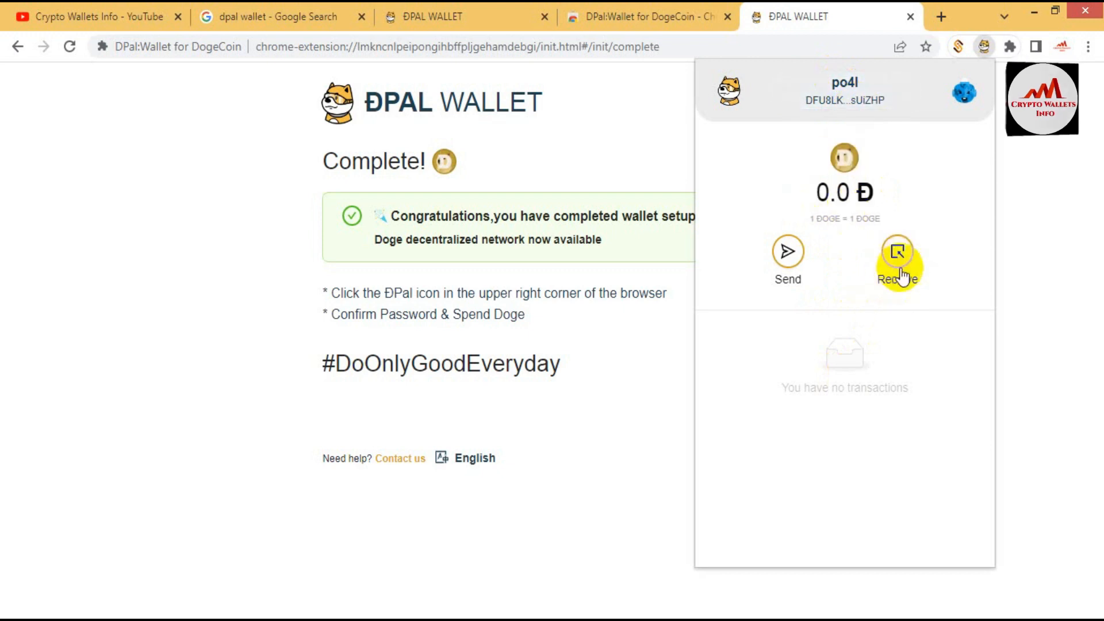
# Show the receive address with its QR code, then return to the YouTube tab
pyautogui.click(898, 252)
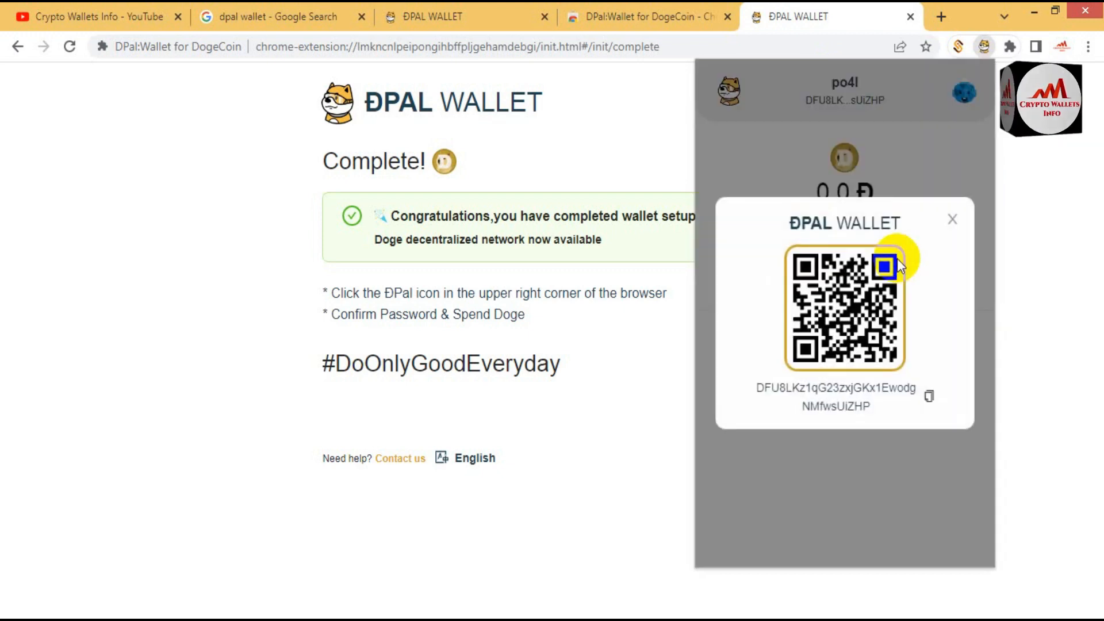
pyautogui.moveTo(880, 420)
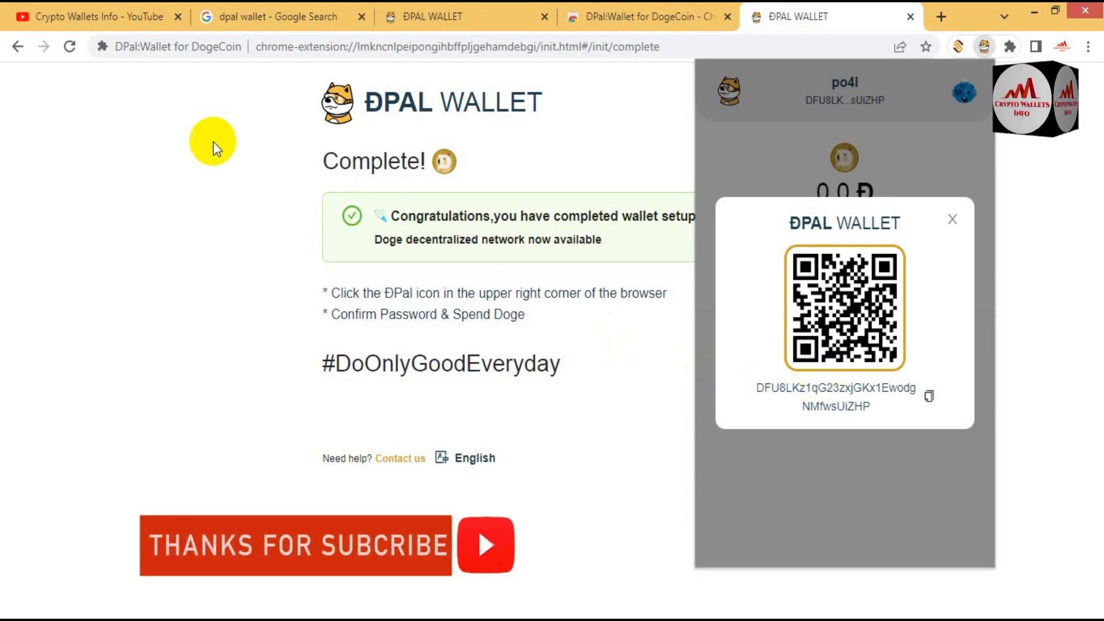
pyautogui.click(86, 17)
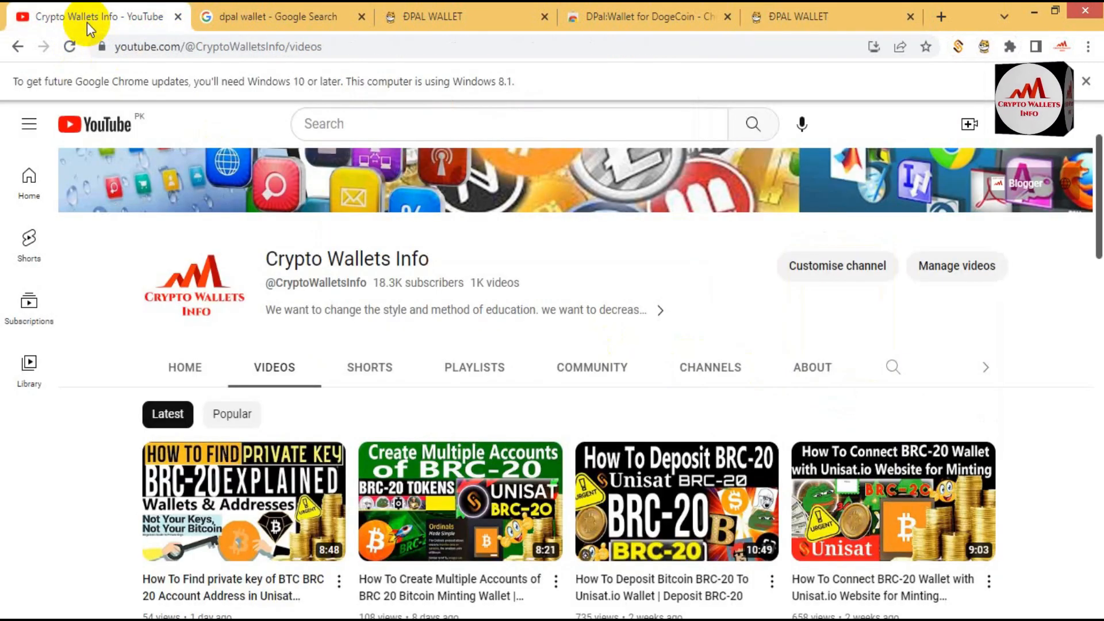